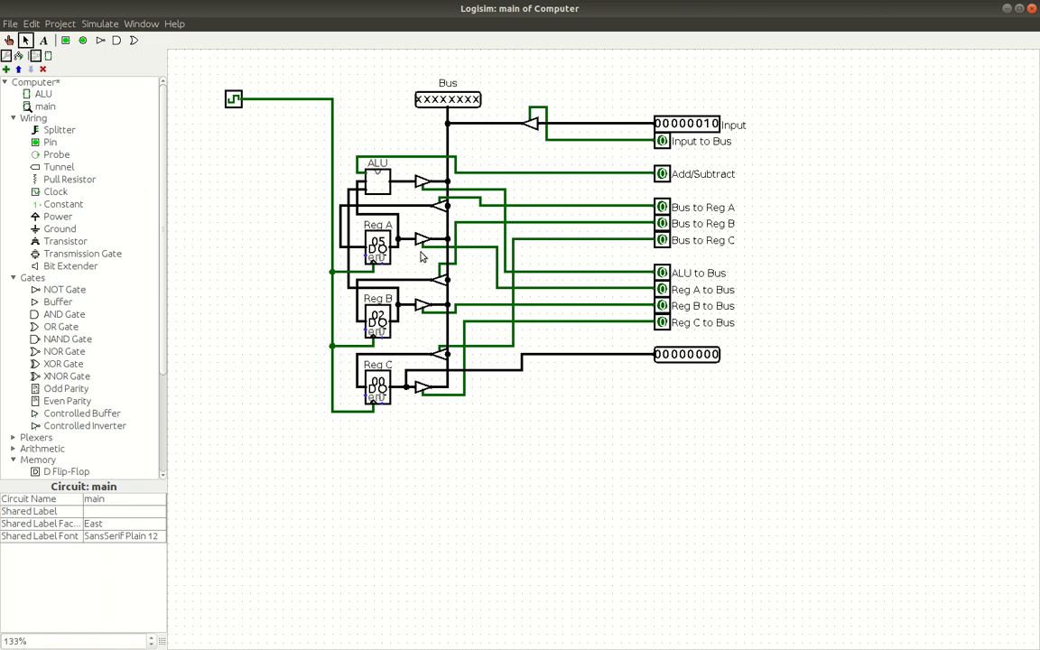
{"action": "mouse_move", "coordinate": [235, 122]}
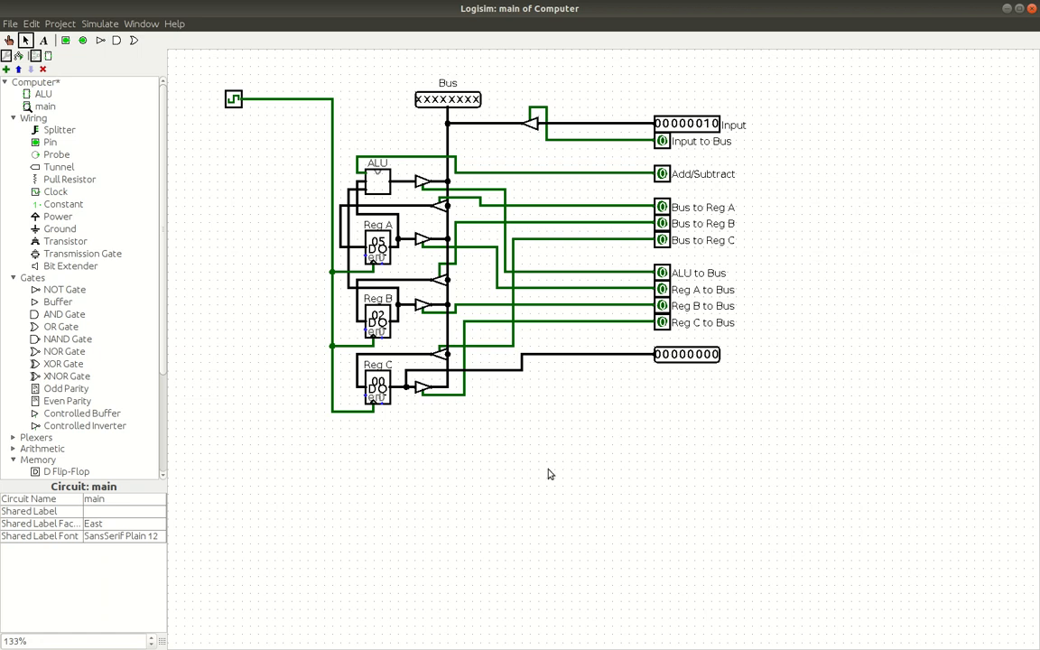
{"action": "mouse_move", "coordinate": [506, 435]}
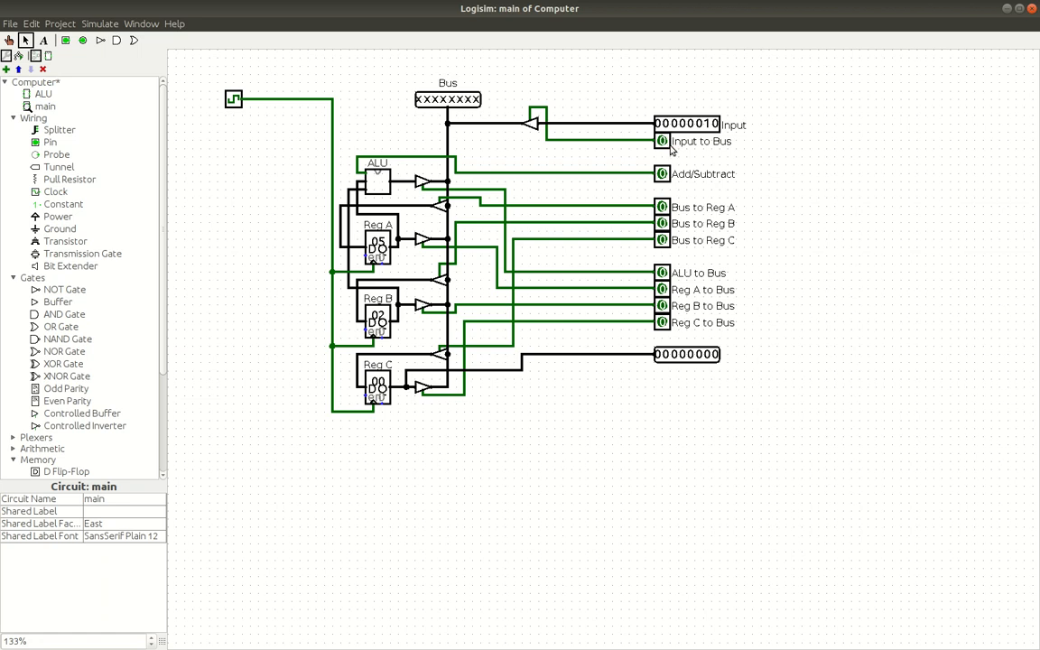
{"action": "mouse_move", "coordinate": [715, 235]}
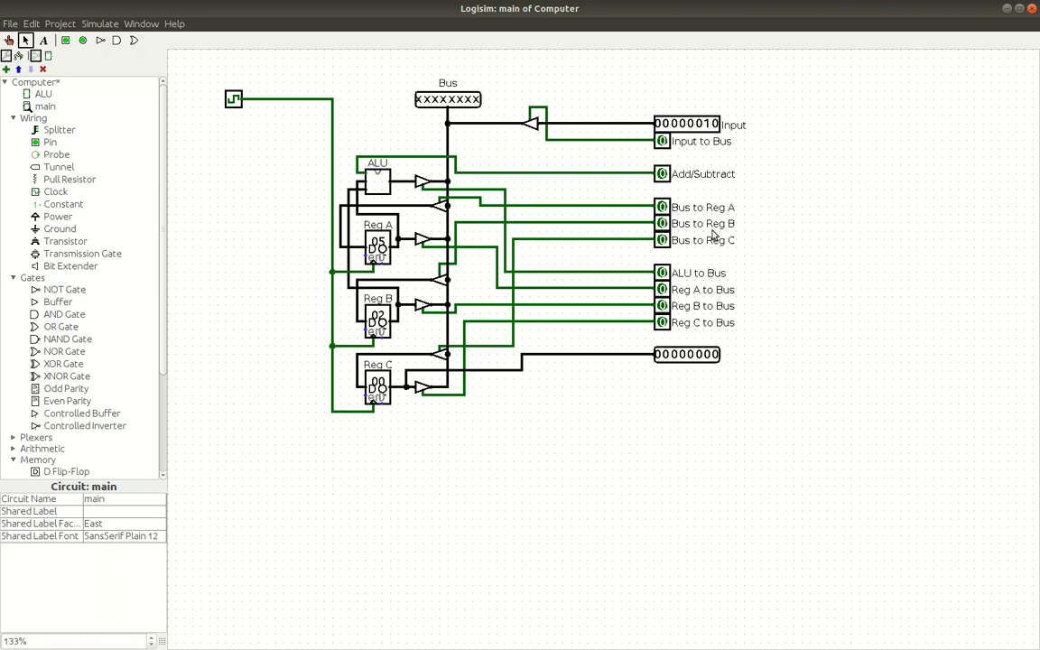
{"action": "mouse_move", "coordinate": [368, 190]}
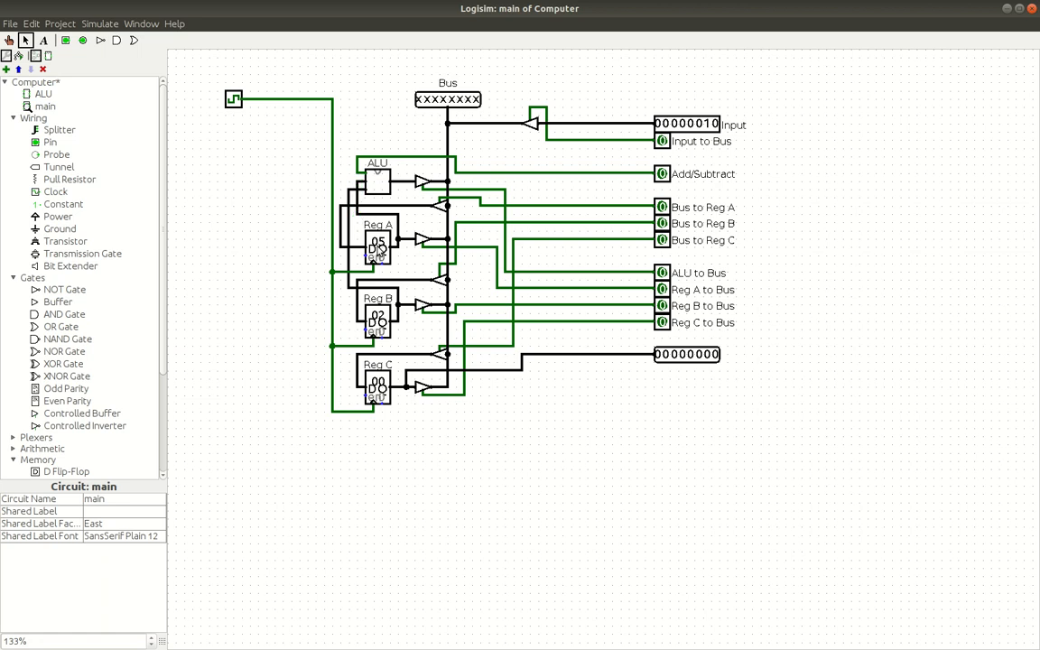
{"action": "mouse_move", "coordinate": [379, 253]}
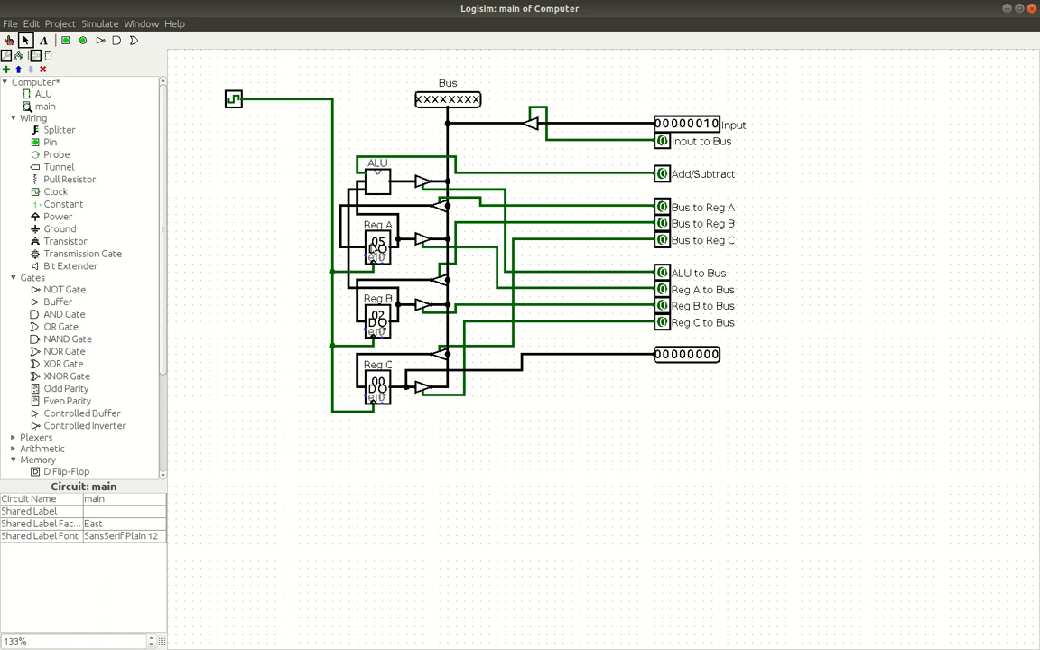
{"action": "mouse_move", "coordinate": [372, 262]}
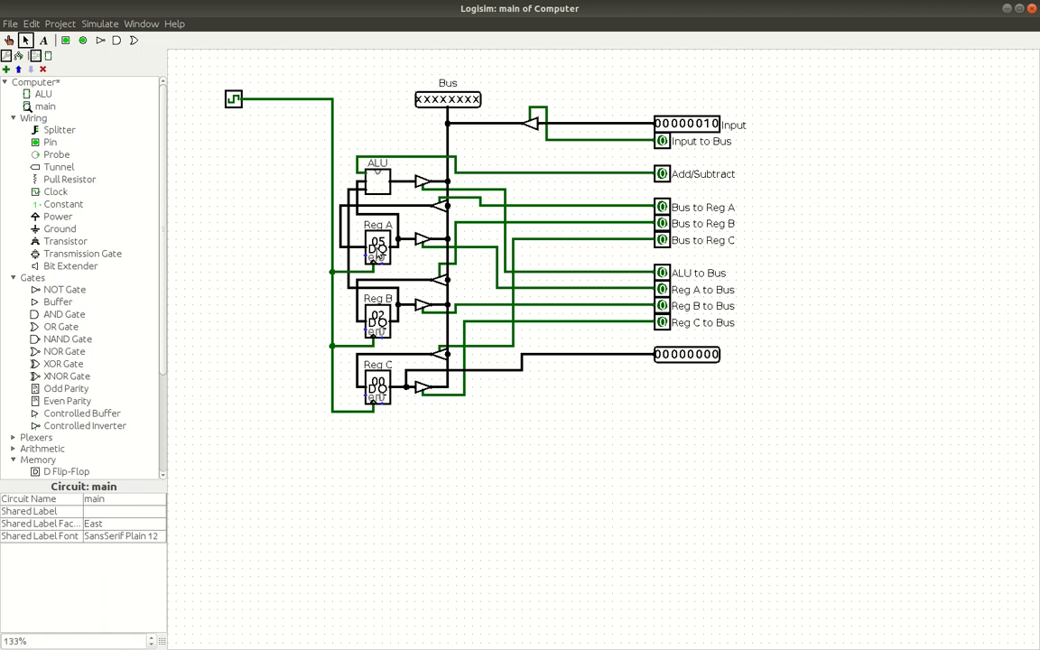
{"action": "mouse_move", "coordinate": [376, 282]}
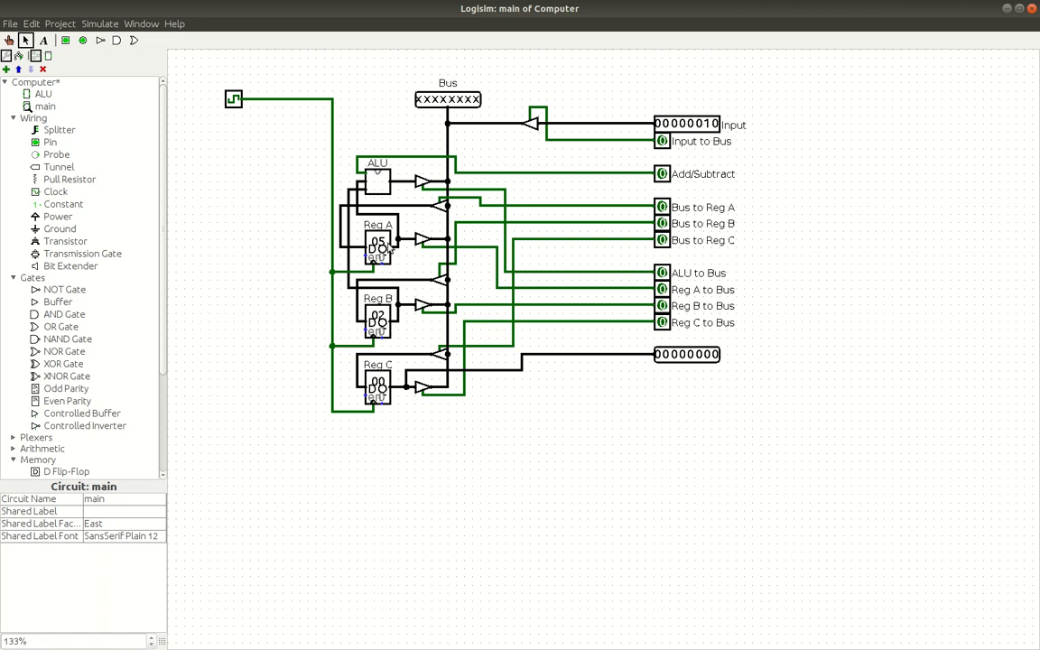
{"action": "mouse_move", "coordinate": [393, 264]}
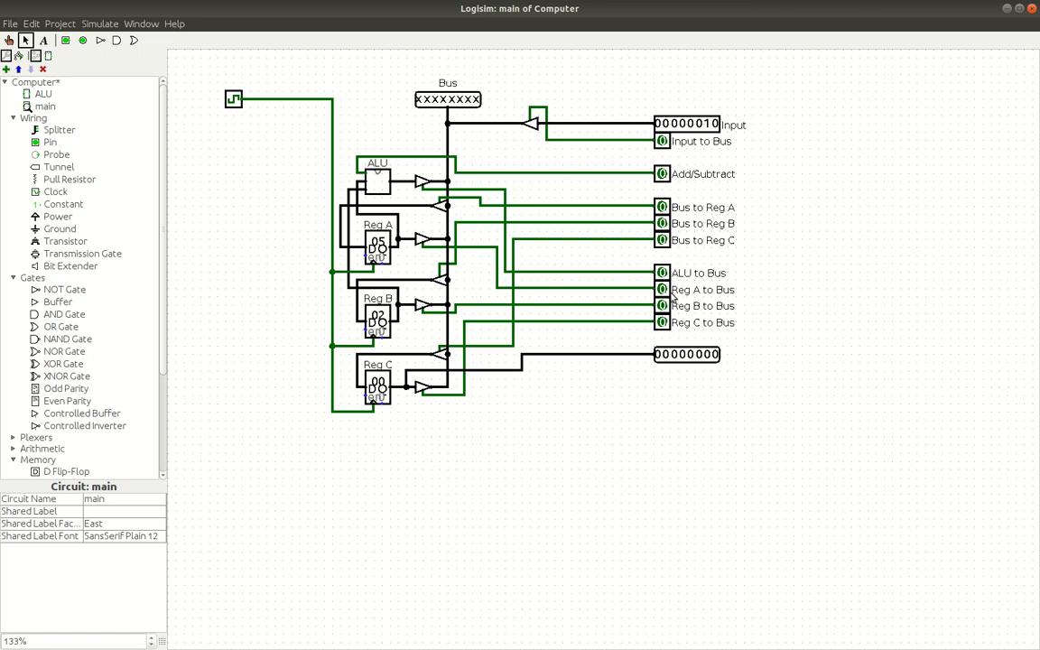
{"action": "mouse_move", "coordinate": [672, 296]}
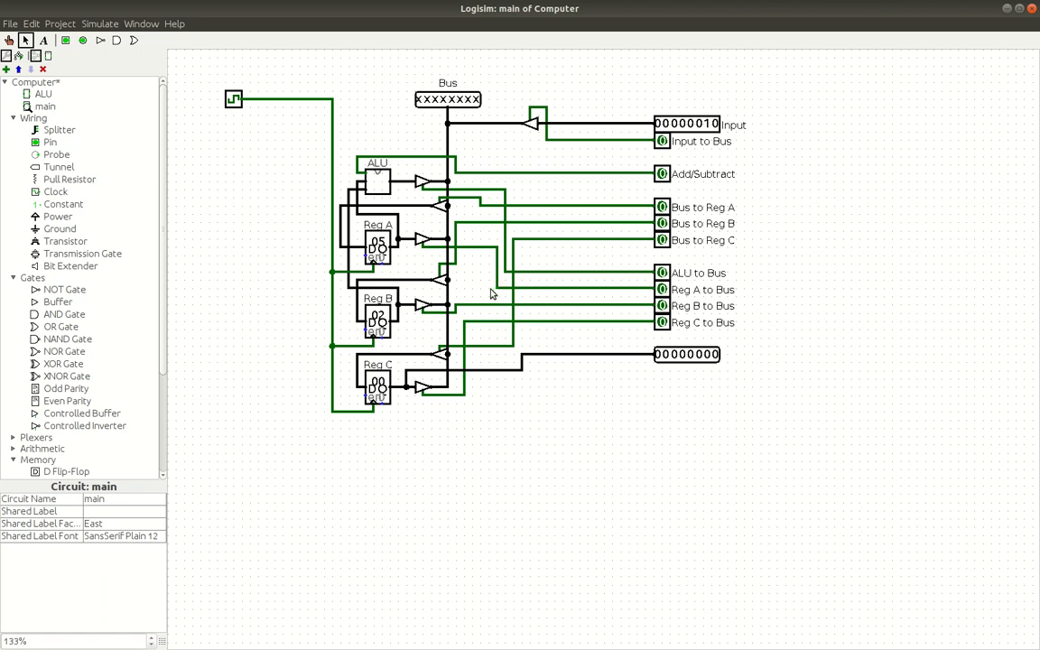
{"action": "mouse_move", "coordinate": [424, 244]}
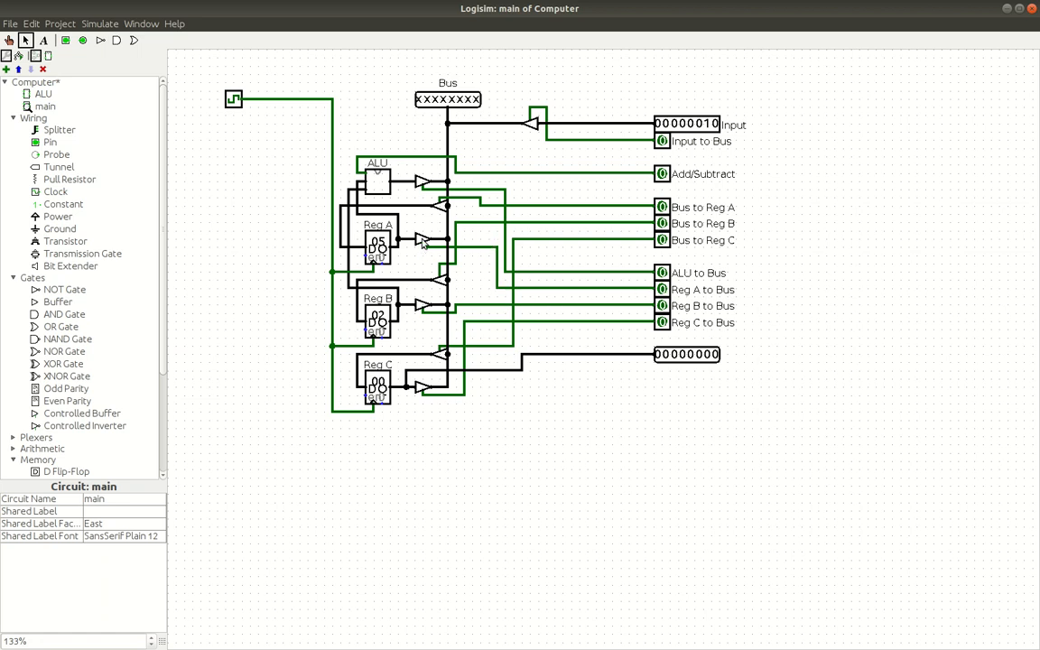
Step: Reset the 8-bit Input pin value to 00000000
{"action": "left_click", "coordinate": [81, 412]}
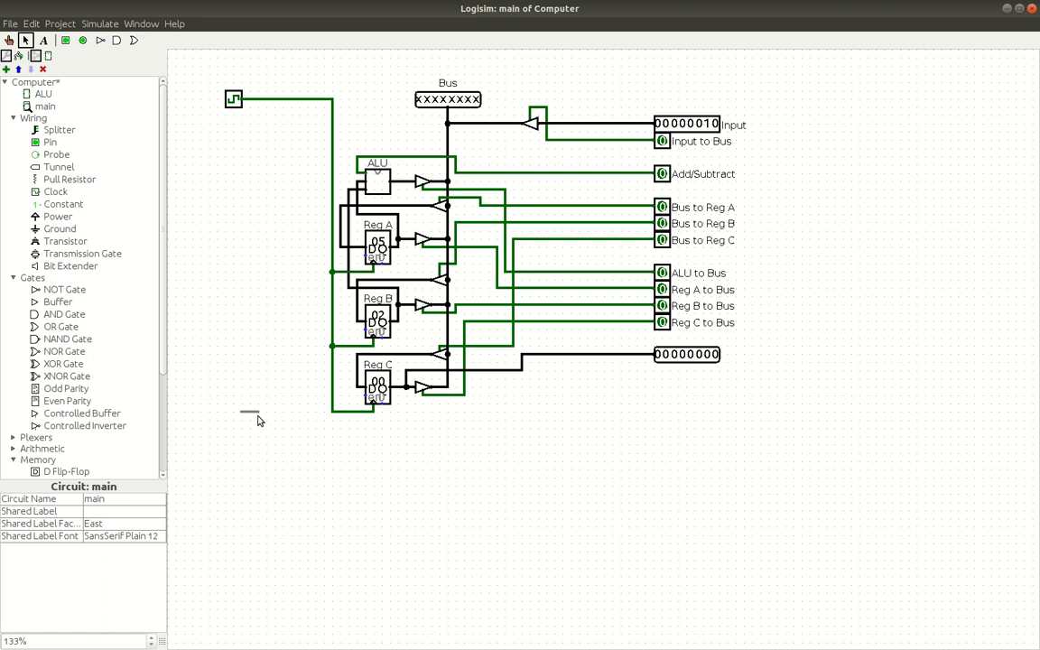
{"action": "mouse_move", "coordinate": [379, 242]}
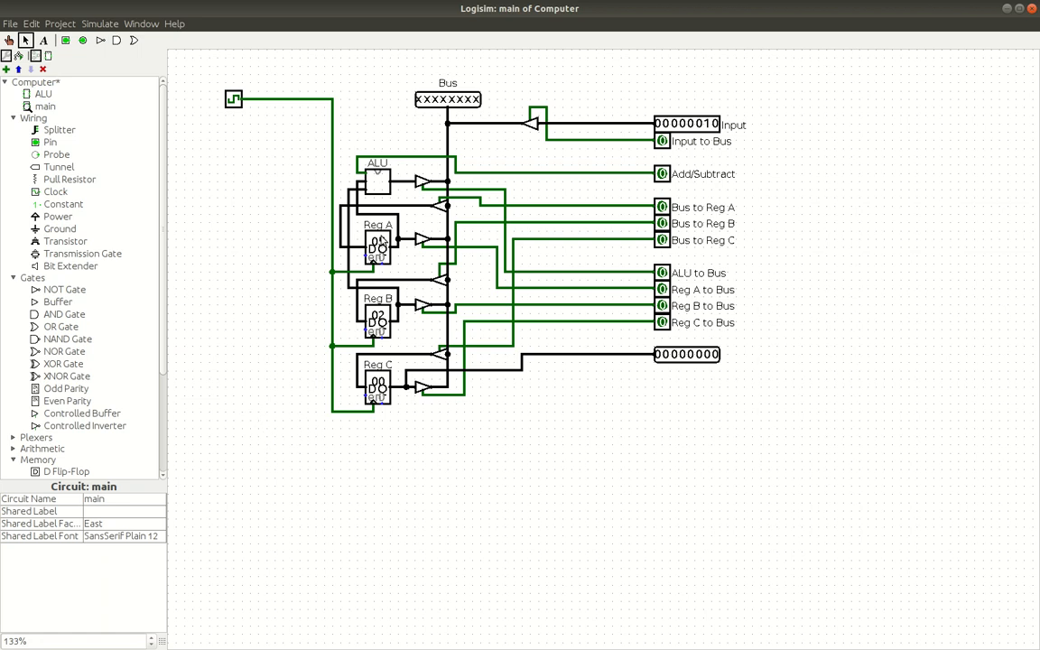
{"action": "mouse_move", "coordinate": [379, 237]}
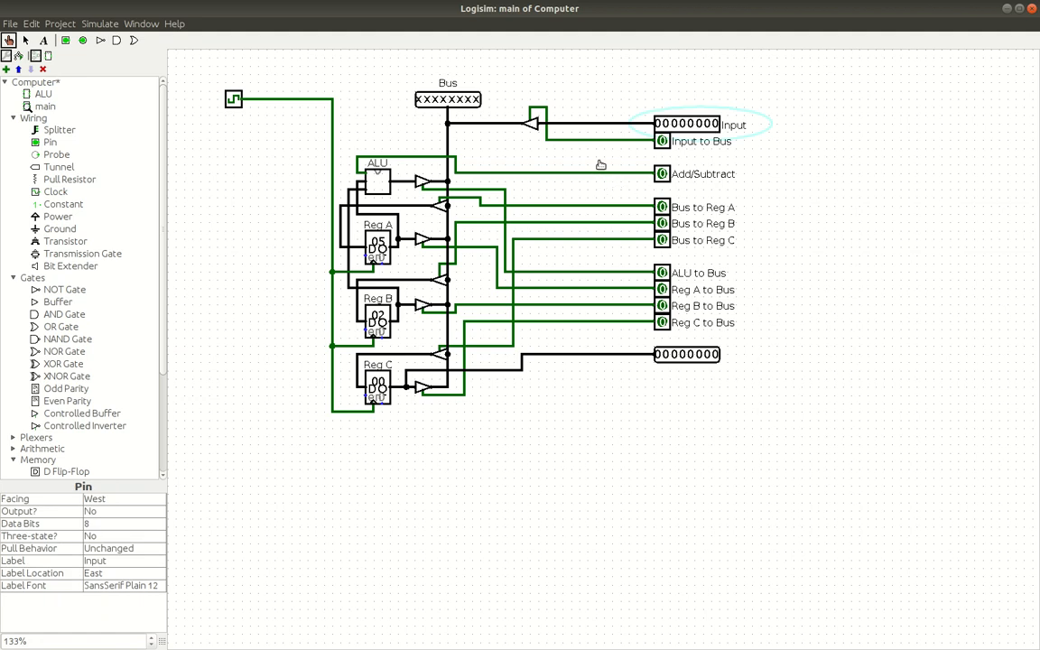
Step: Set Input to 00000101 (5) and enable Input to Bus so the bus carries 00000101
{"action": "left_click", "coordinate": [690, 123]}
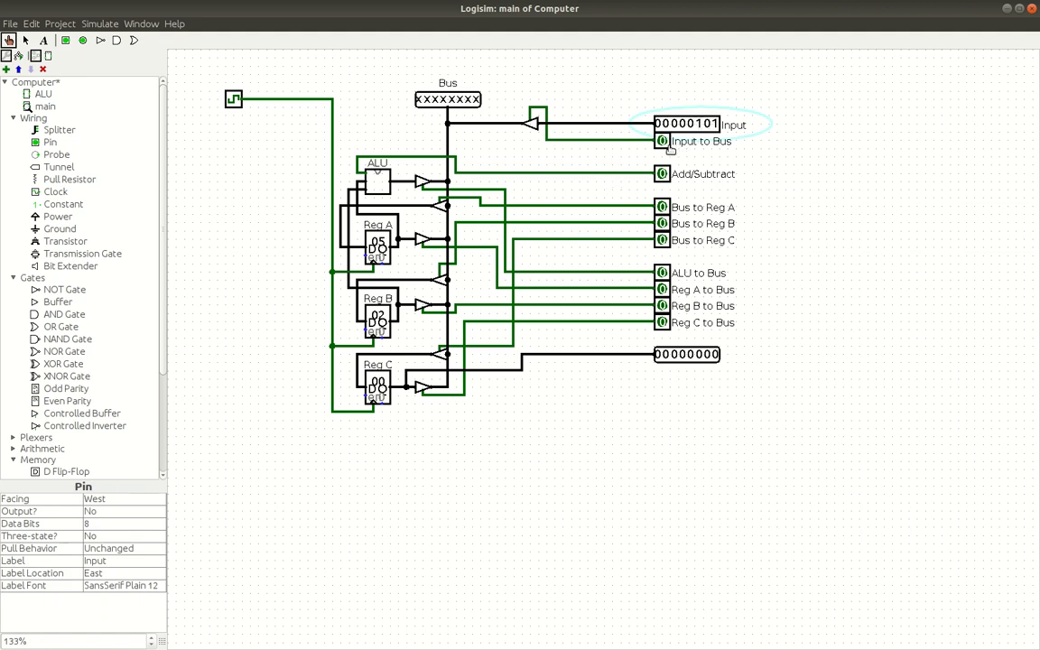
{"action": "left_click", "coordinate": [661, 141]}
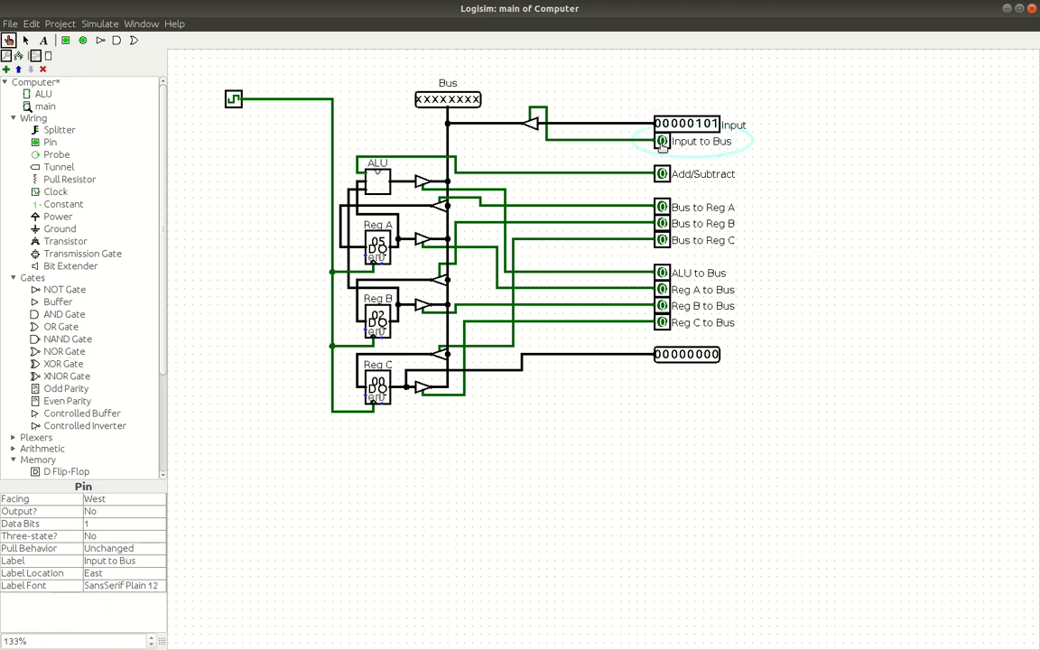
{"action": "left_click", "coordinate": [663, 141]}
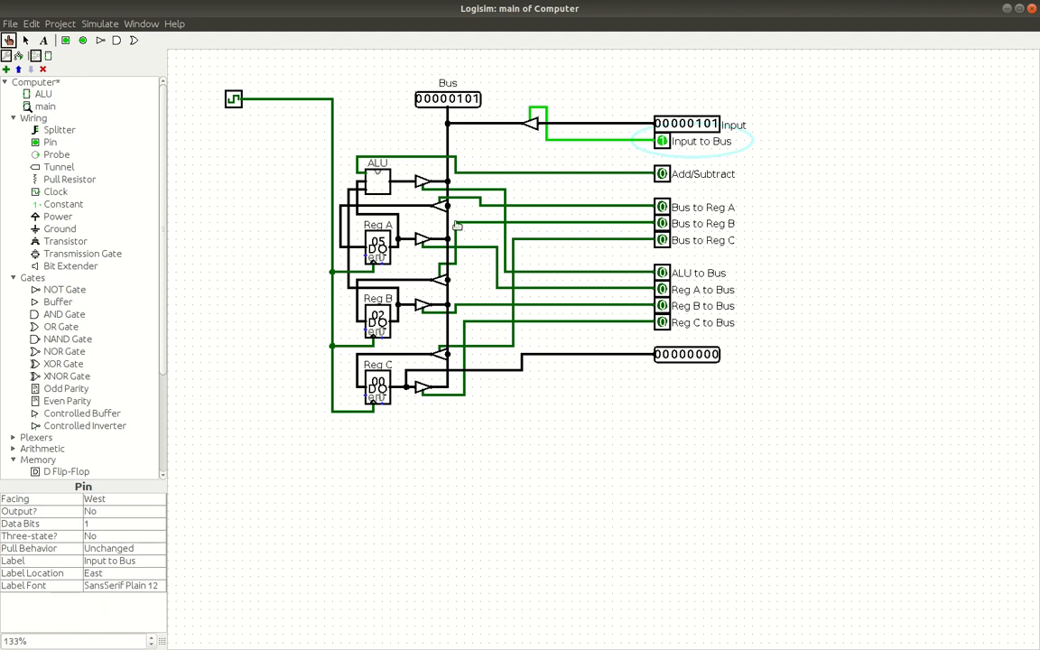
{"action": "mouse_move", "coordinate": [453, 340]}
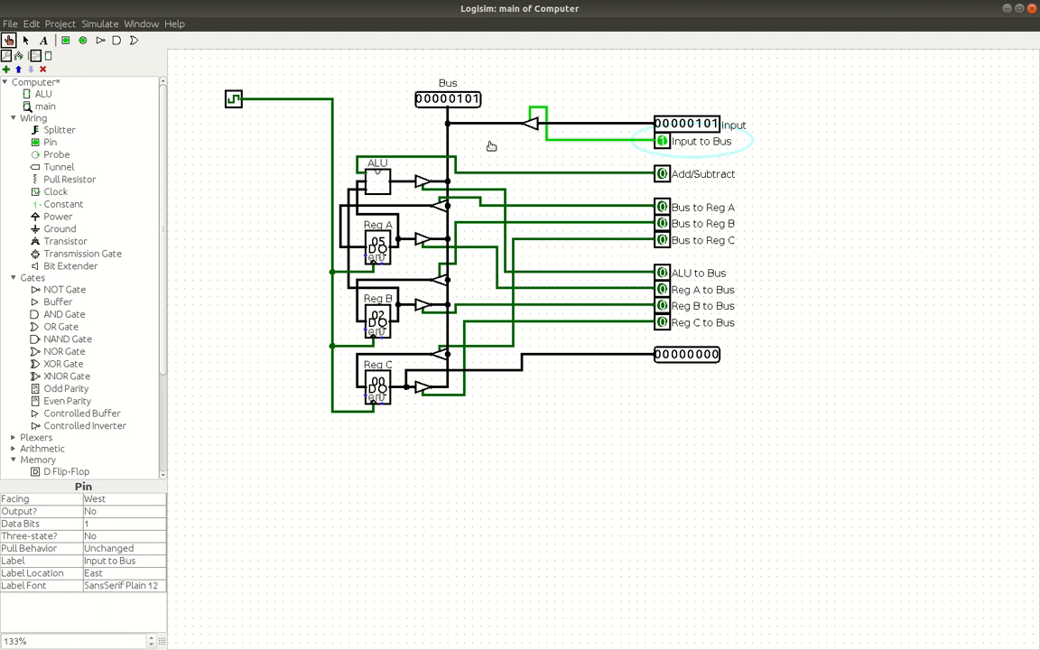
{"action": "mouse_move", "coordinate": [425, 220]}
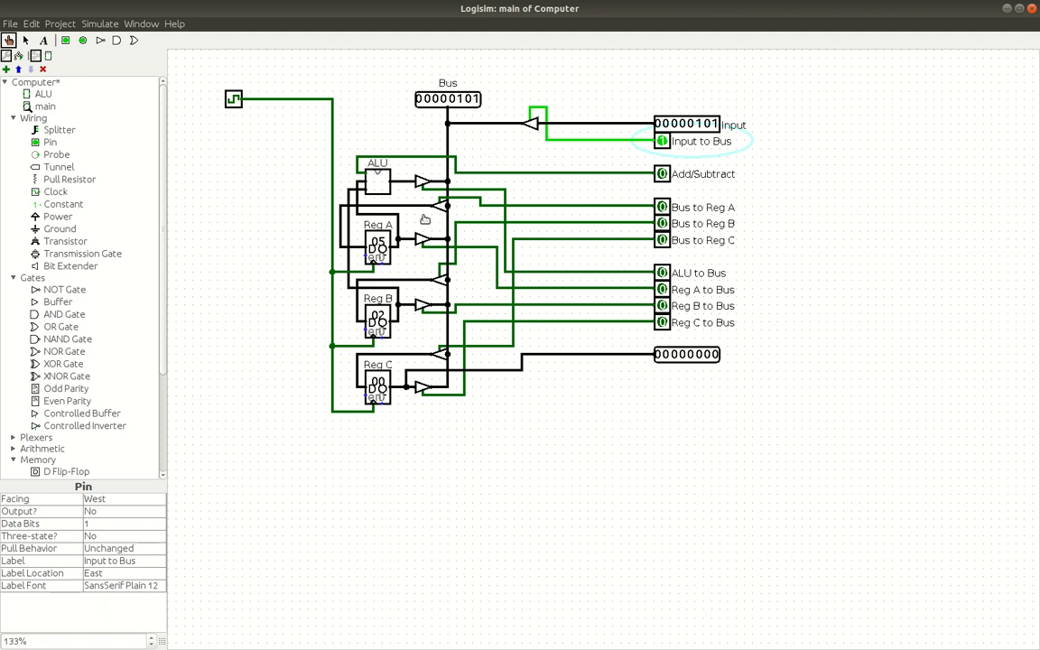
{"action": "mouse_move", "coordinate": [392, 260]}
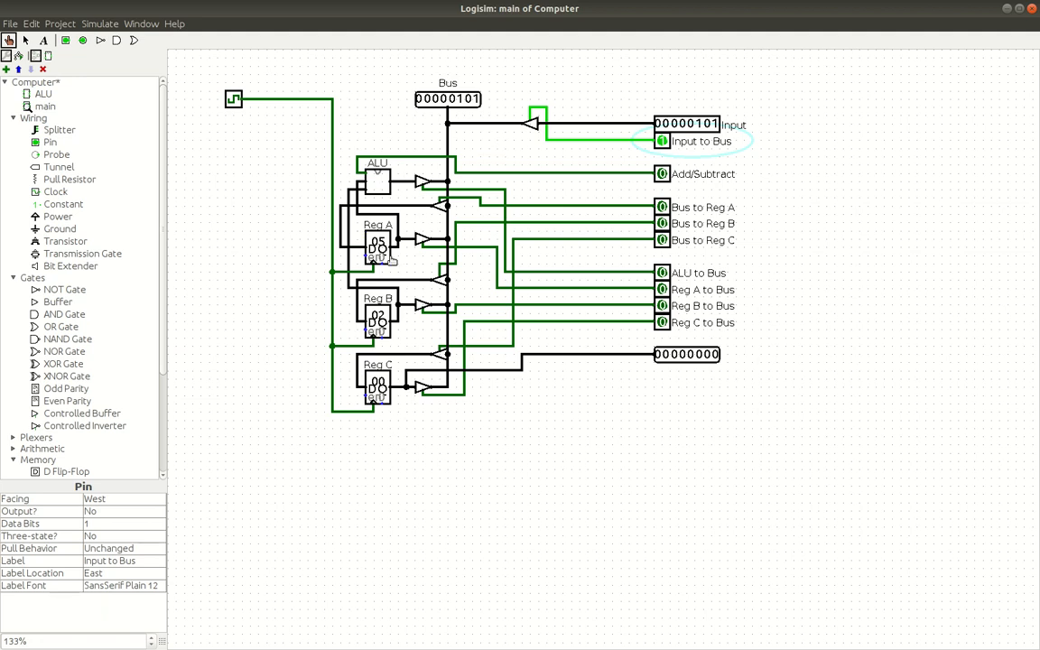
{"action": "mouse_move", "coordinate": [671, 184]}
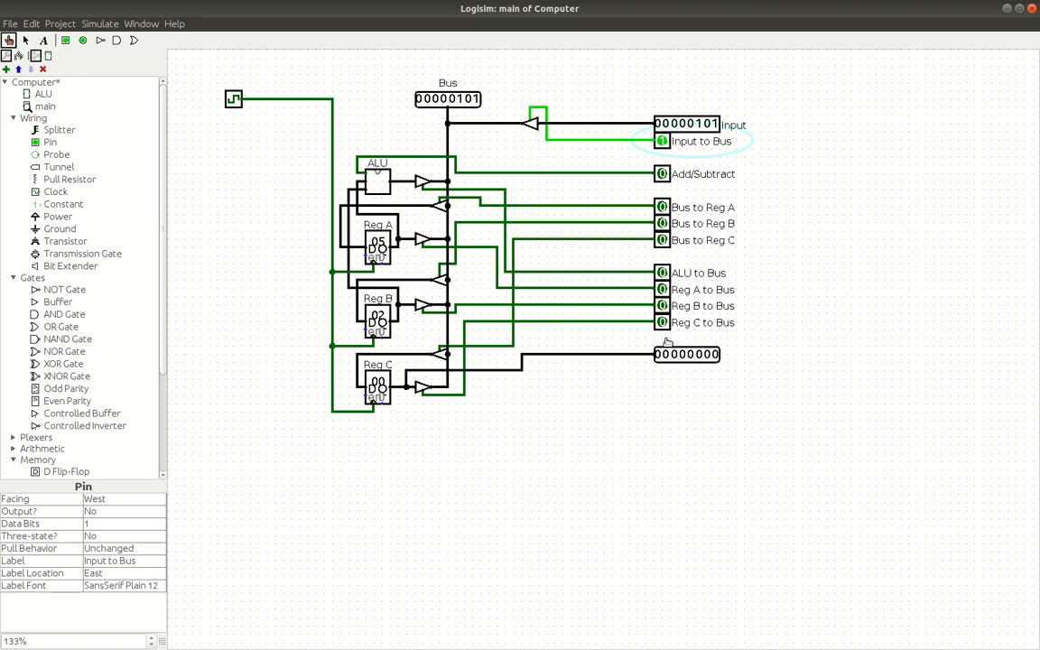
{"action": "mouse_move", "coordinate": [664, 339]}
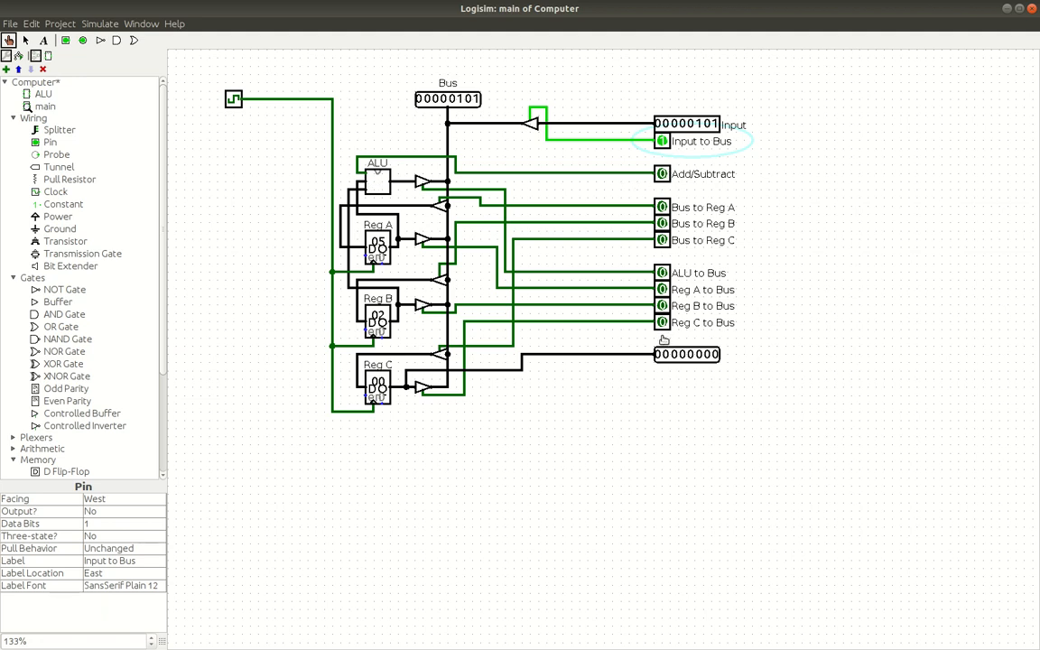
{"action": "mouse_move", "coordinate": [560, 334]}
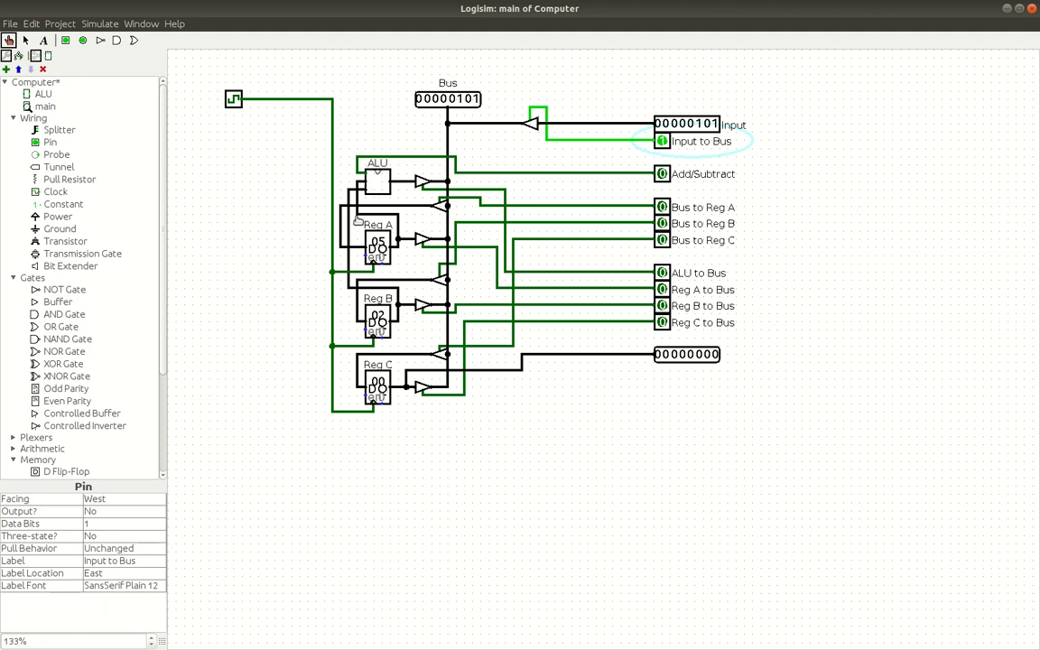
{"action": "mouse_move", "coordinate": [396, 251]}
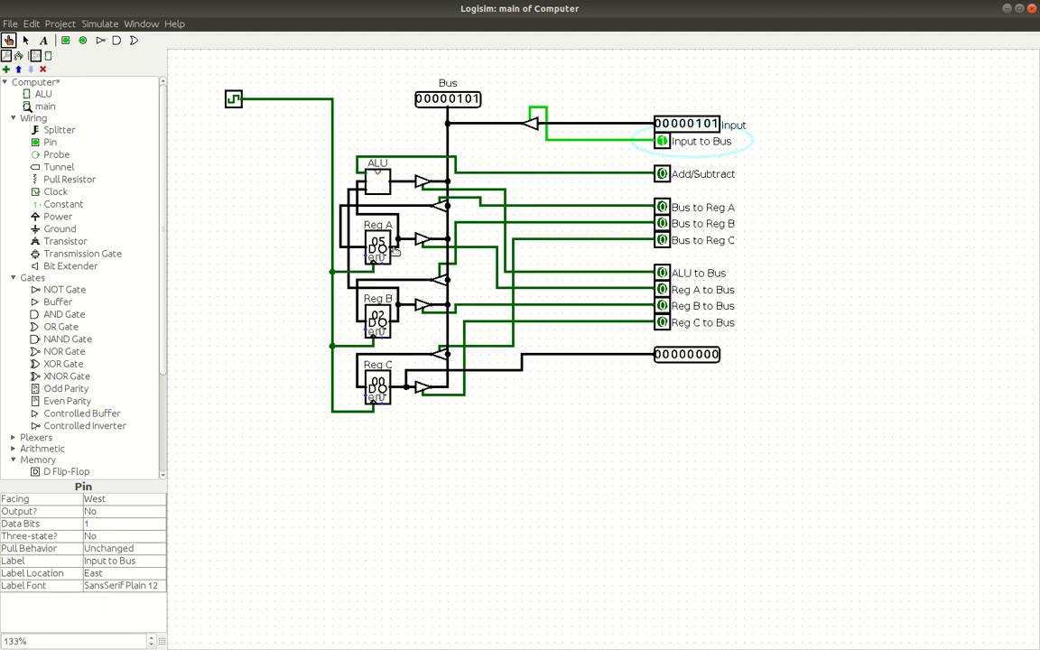
{"action": "mouse_move", "coordinate": [417, 249]}
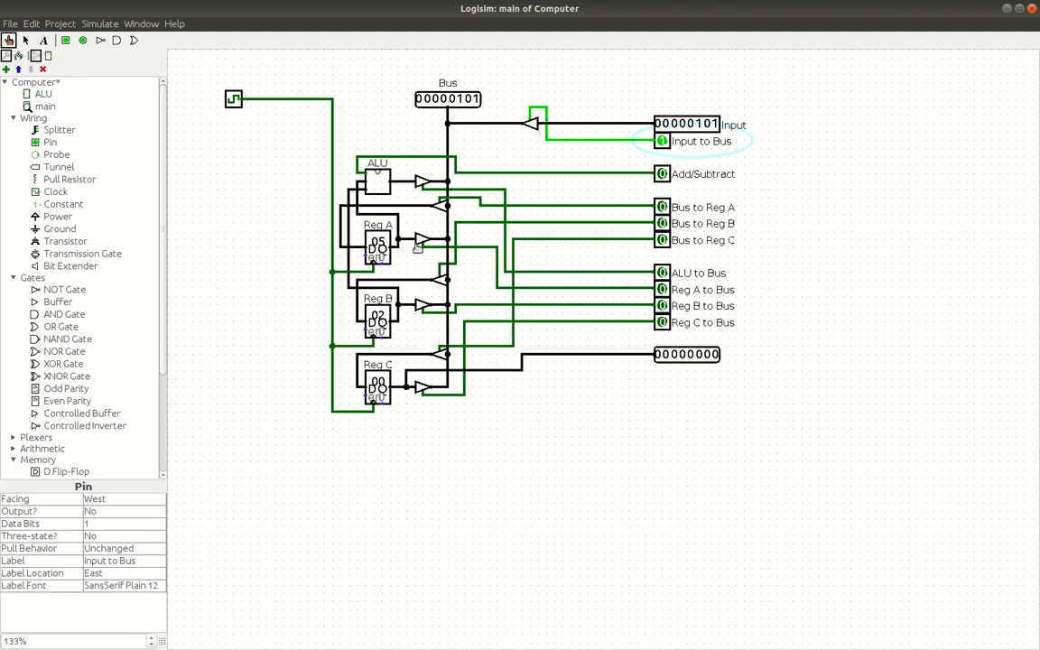
{"action": "mouse_move", "coordinate": [408, 252]}
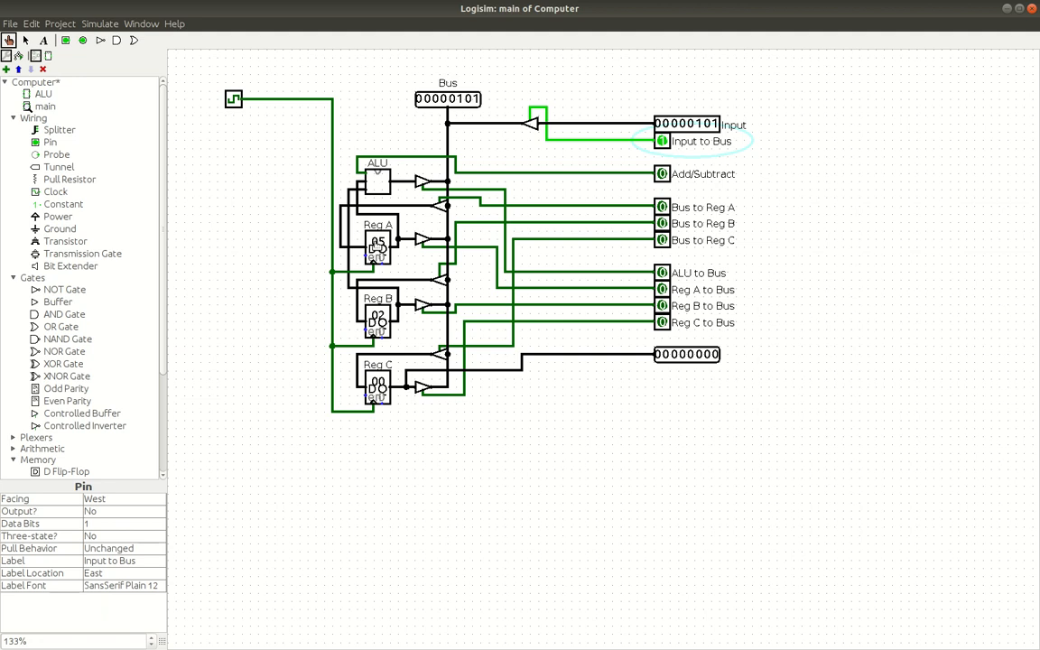
Step: Tick the clock once via Simulate to clock the bus value 00000101 into the register
{"action": "left_click", "coordinate": [100, 24]}
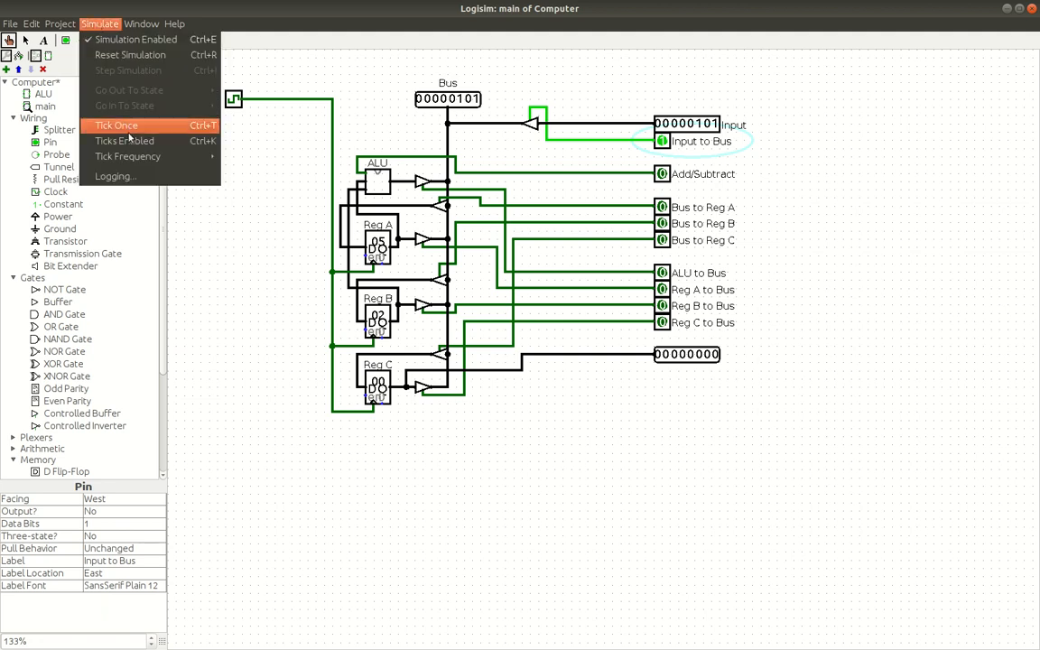
{"action": "left_click", "coordinate": [116, 124]}
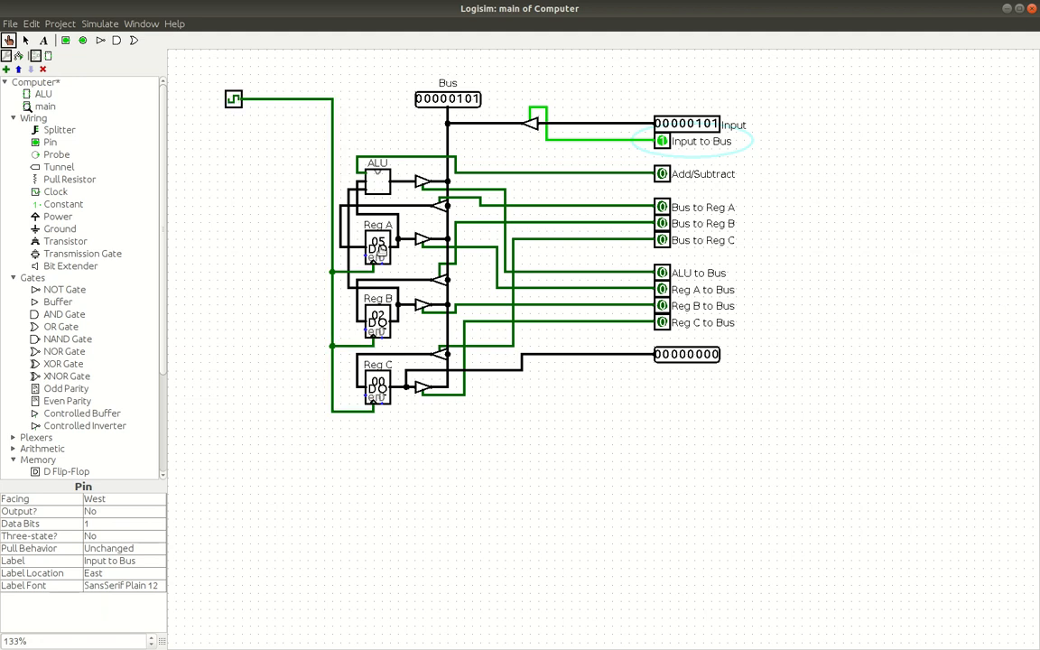
{"action": "mouse_move", "coordinate": [433, 224]}
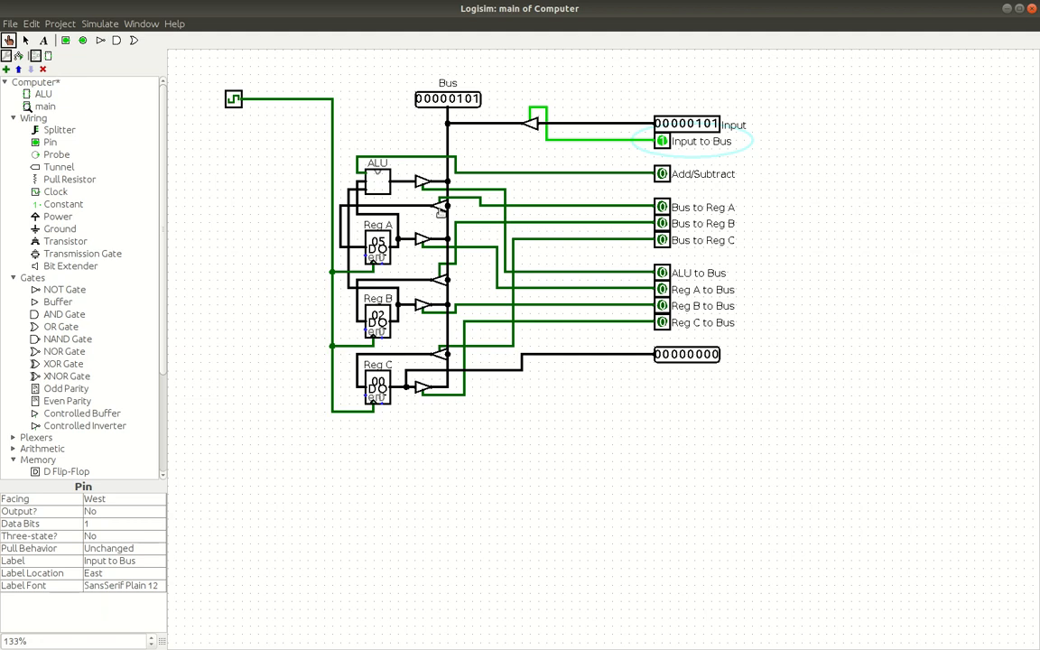
{"action": "mouse_move", "coordinate": [451, 213]}
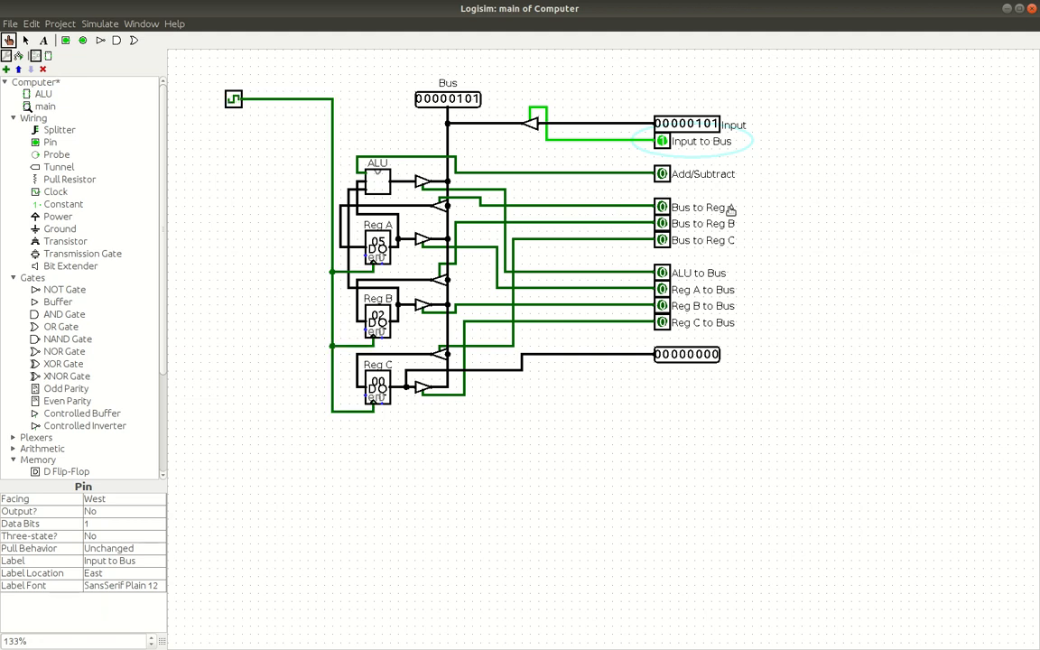
Step: Set the Input pin to 00000011 (3) so the bus carries 00000011
{"action": "left_click", "coordinate": [661, 206]}
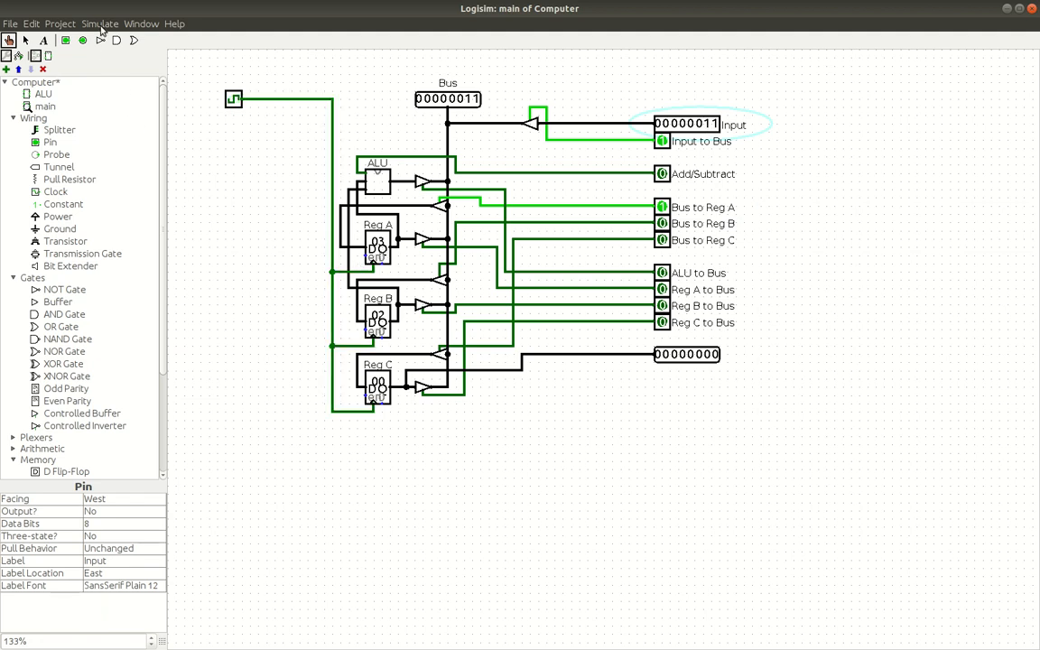
Step: Choose a clock tick frequency under Simulate and return the Input pin to 00000101
{"action": "left_click", "coordinate": [99, 24]}
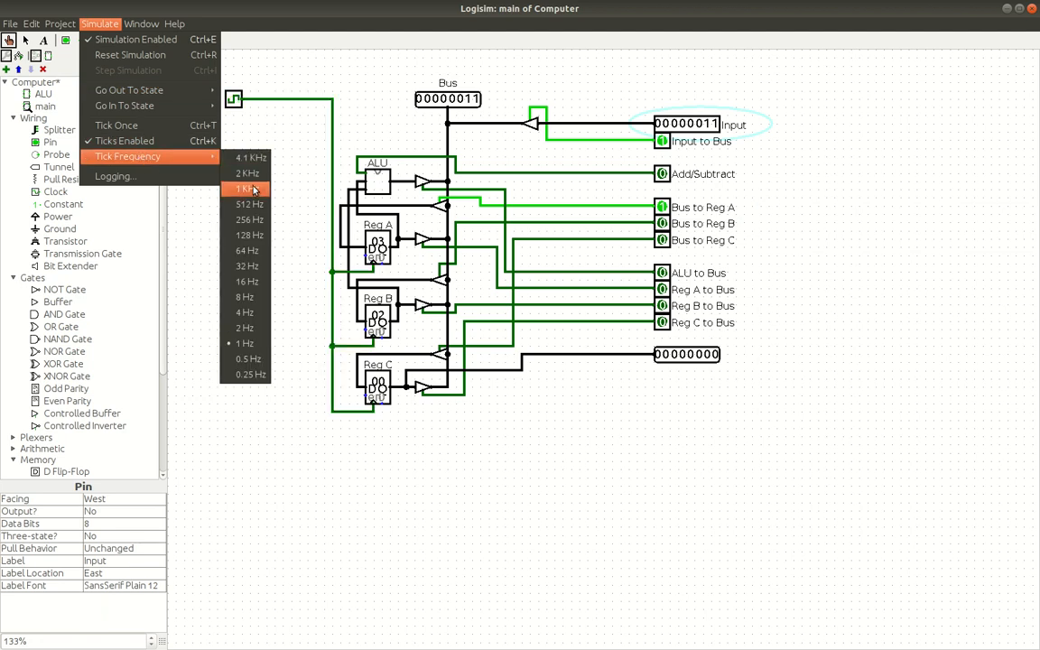
{"action": "left_click", "coordinate": [246, 190]}
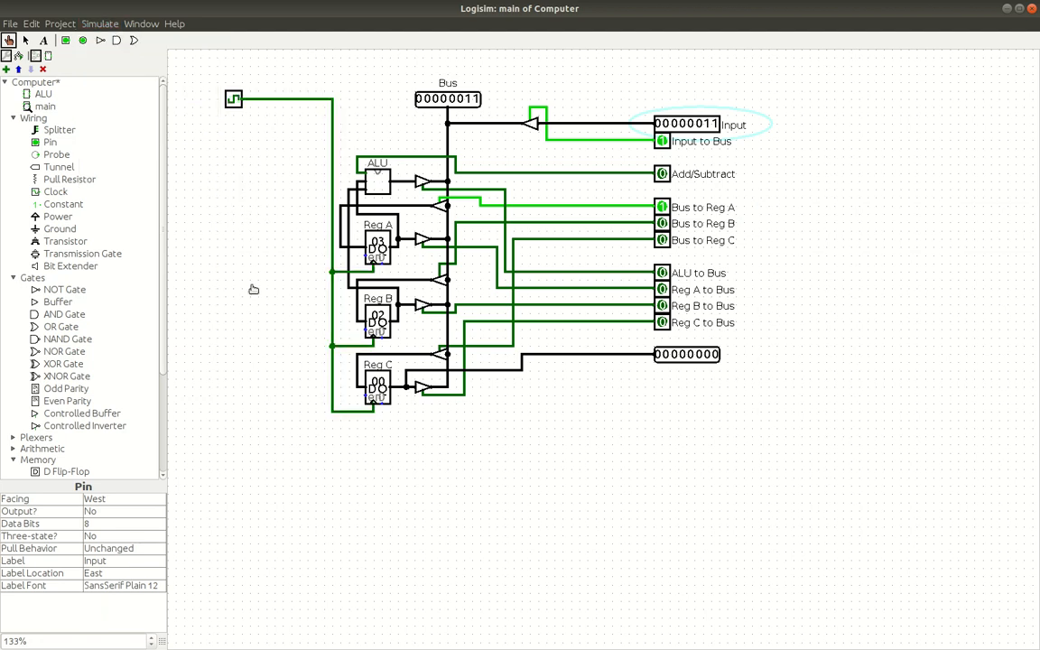
{"action": "mouse_move", "coordinate": [476, 298]}
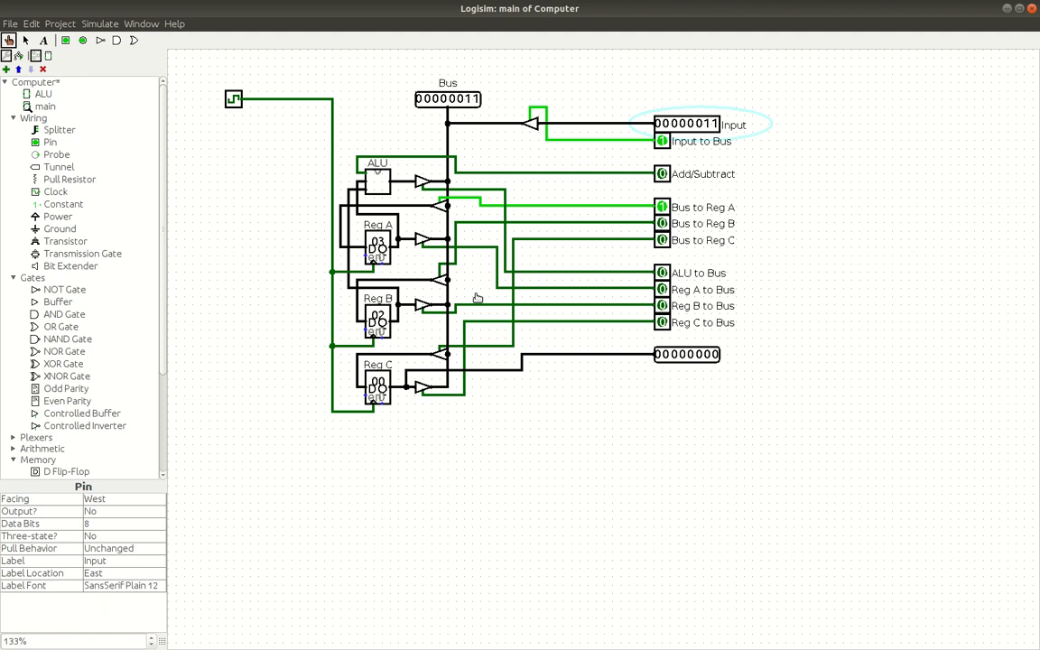
{"action": "left_click", "coordinate": [233, 98]}
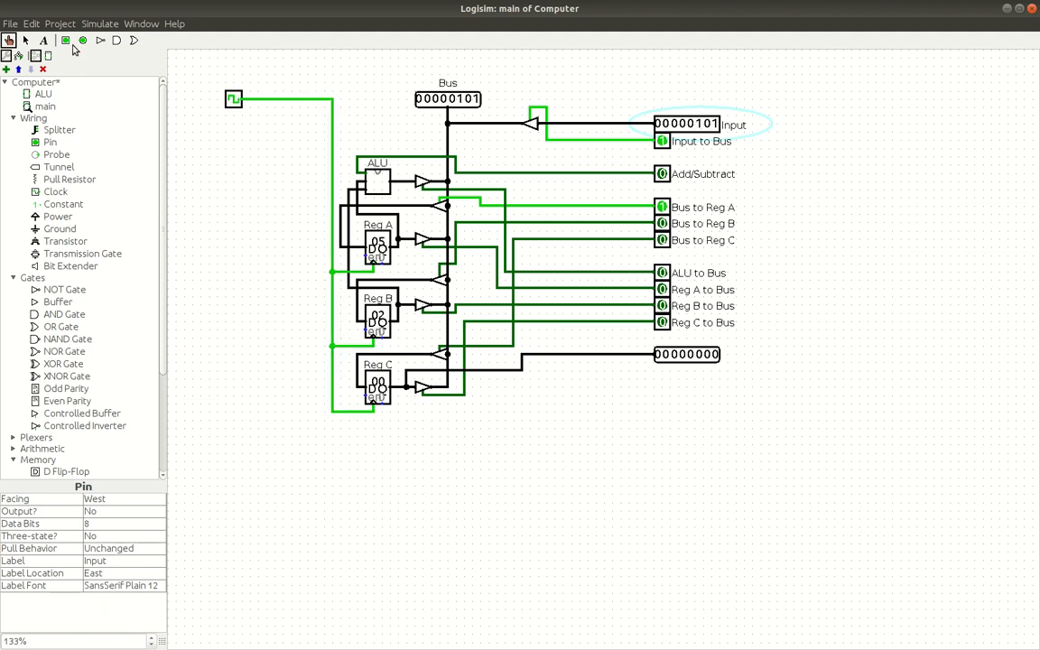
{"action": "left_click", "coordinate": [99, 23]}
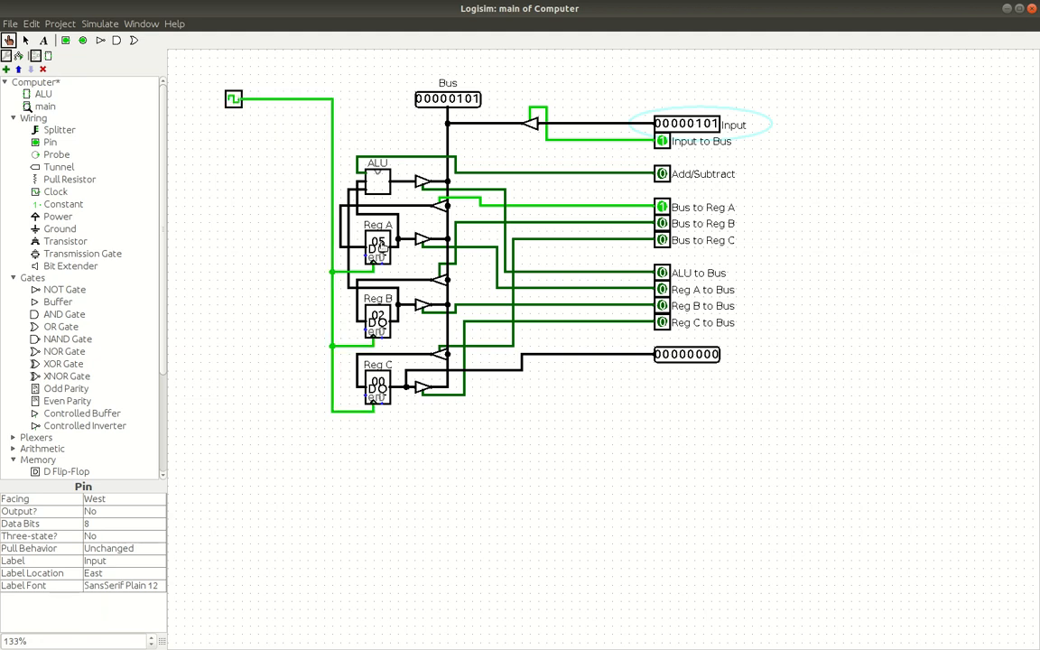
{"action": "mouse_move", "coordinate": [377, 325]}
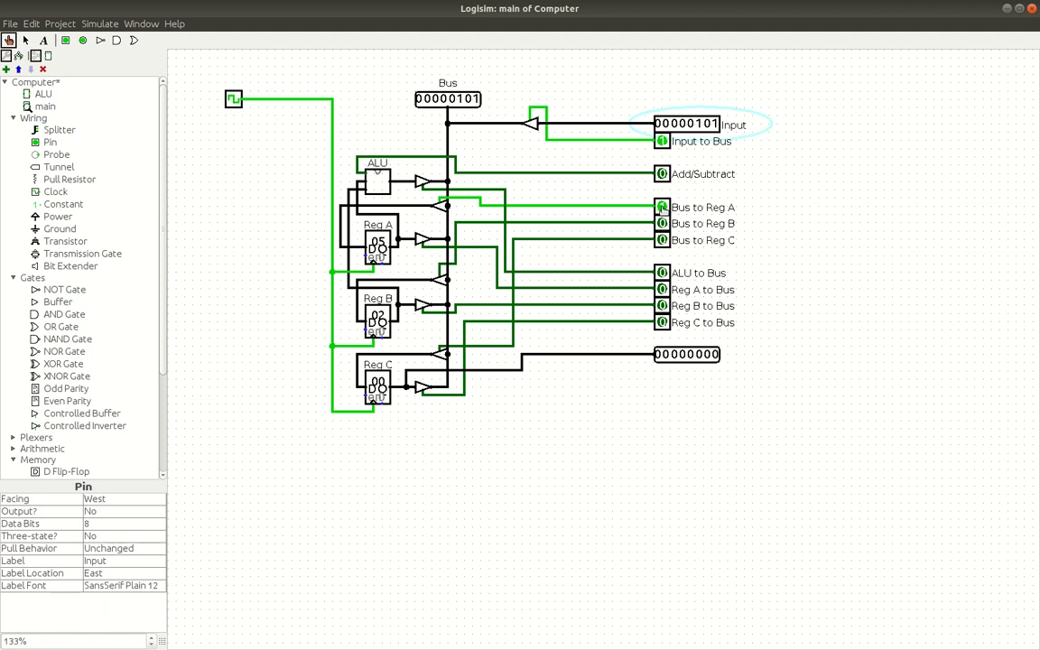
Step: Set Input to 00000011 and enable Bus to Reg B so Reg B can load it
{"action": "left_click", "coordinate": [661, 206]}
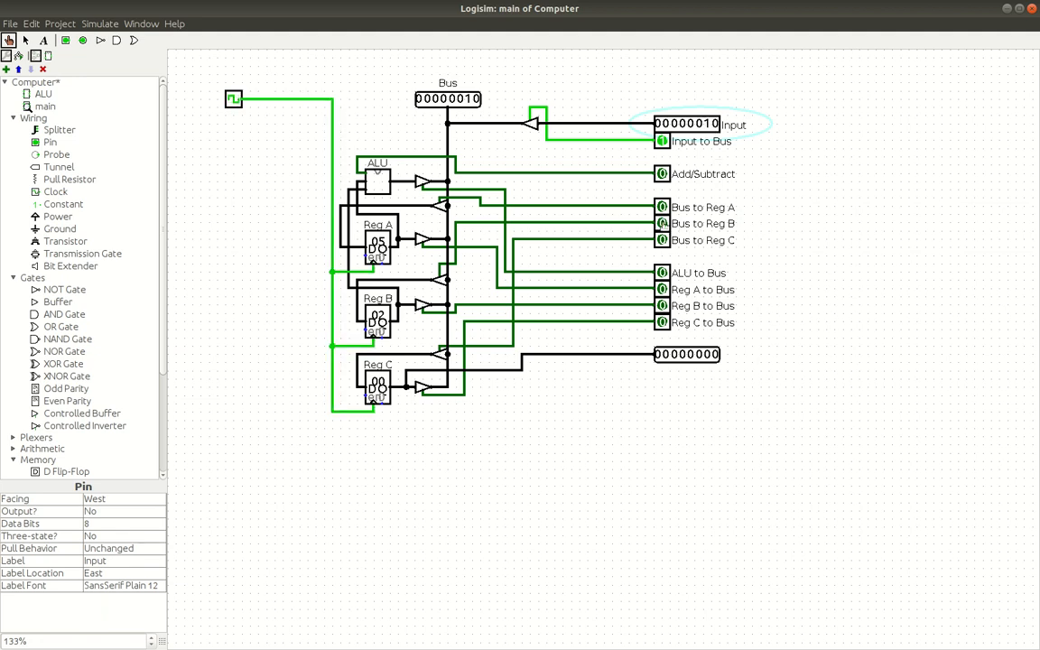
{"action": "left_click", "coordinate": [661, 224]}
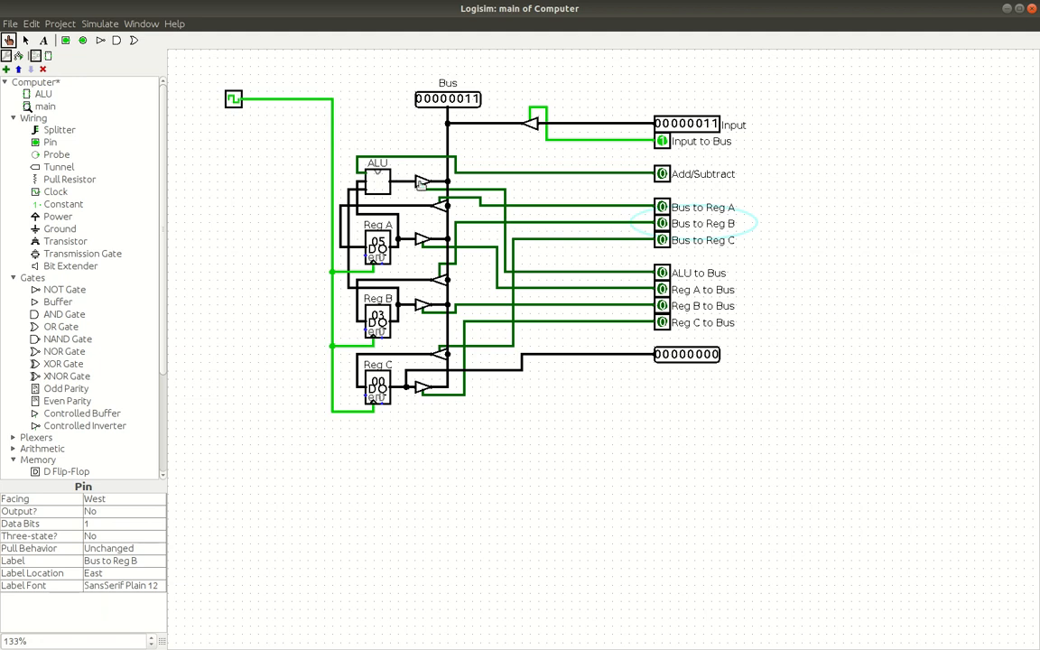
{"action": "mouse_move", "coordinate": [455, 218]}
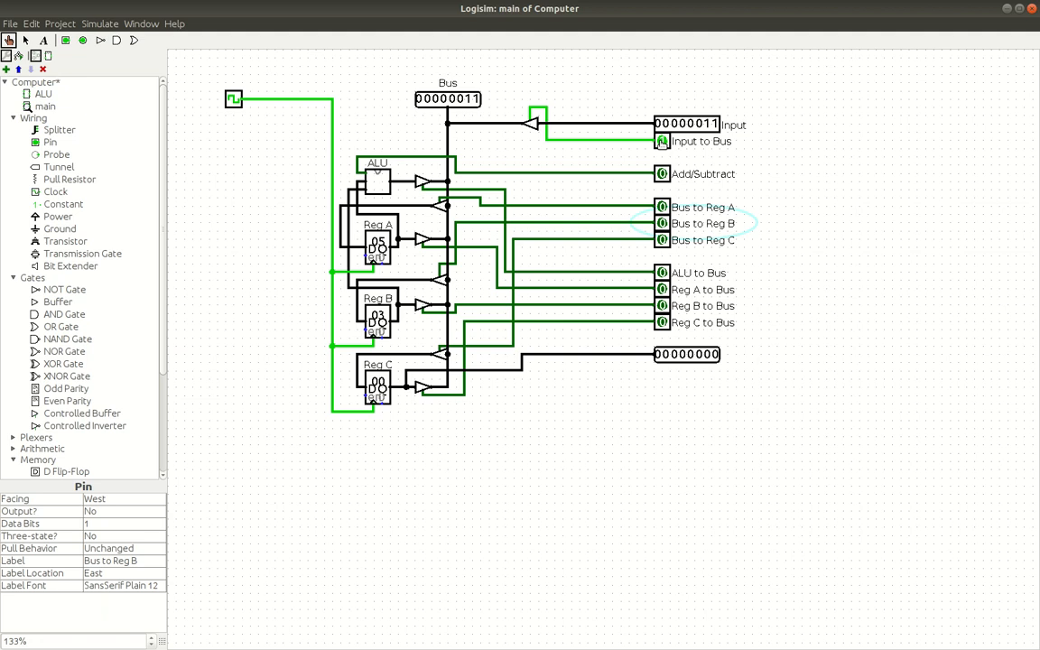
Step: Enable ALU to Bus and Bus to Reg C so the sum 00001000 reaches the Reg C result pin
{"action": "left_click", "coordinate": [662, 141]}
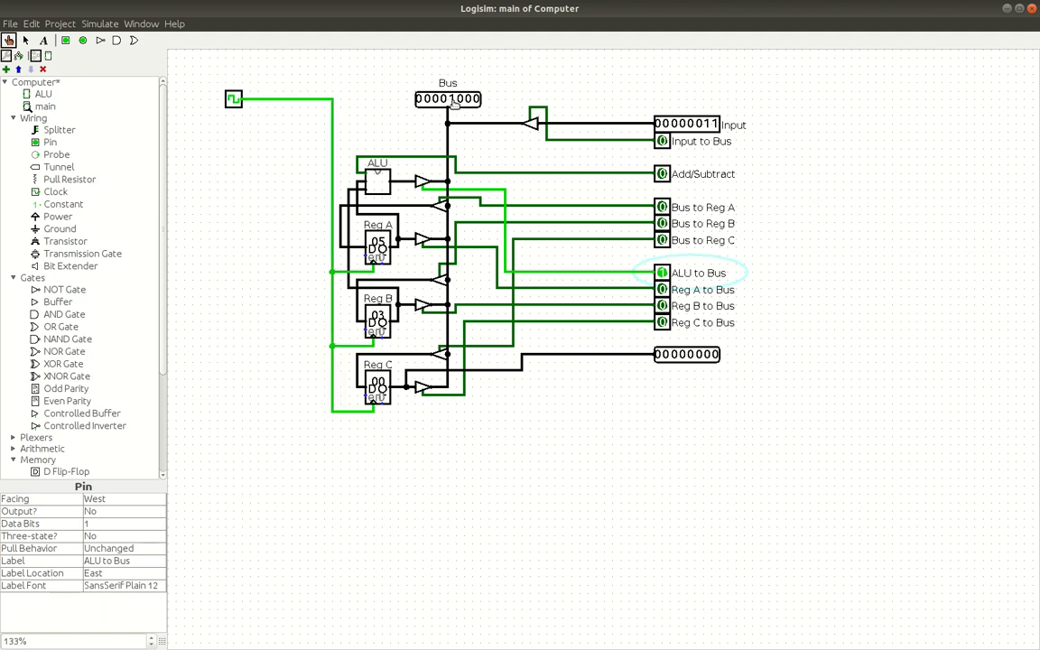
{"action": "mouse_move", "coordinate": [480, 141]}
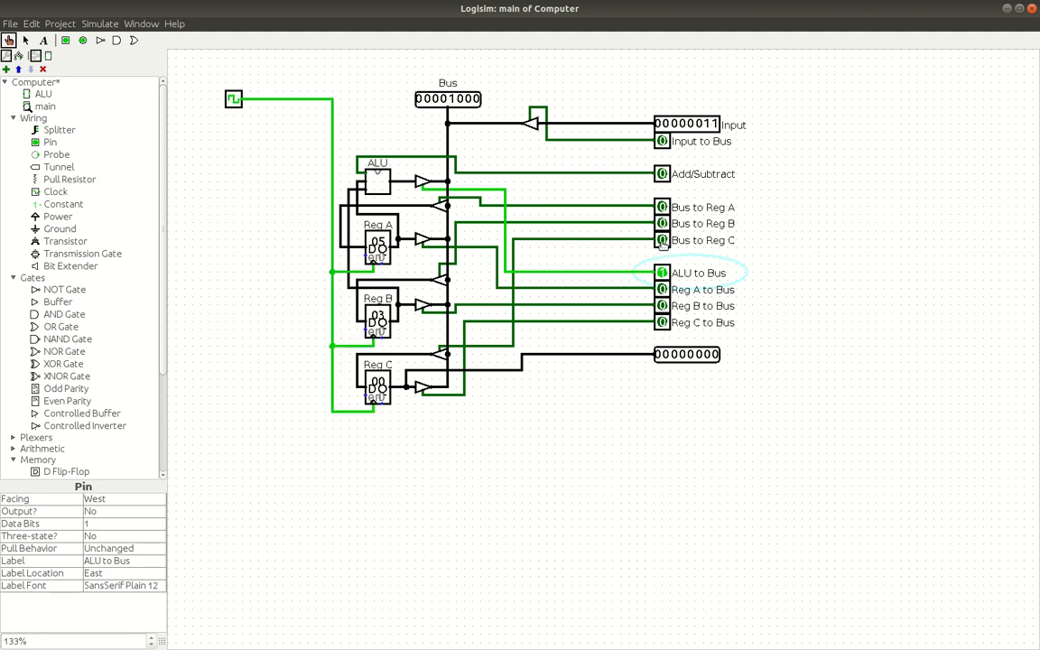
{"action": "left_click", "coordinate": [661, 240]}
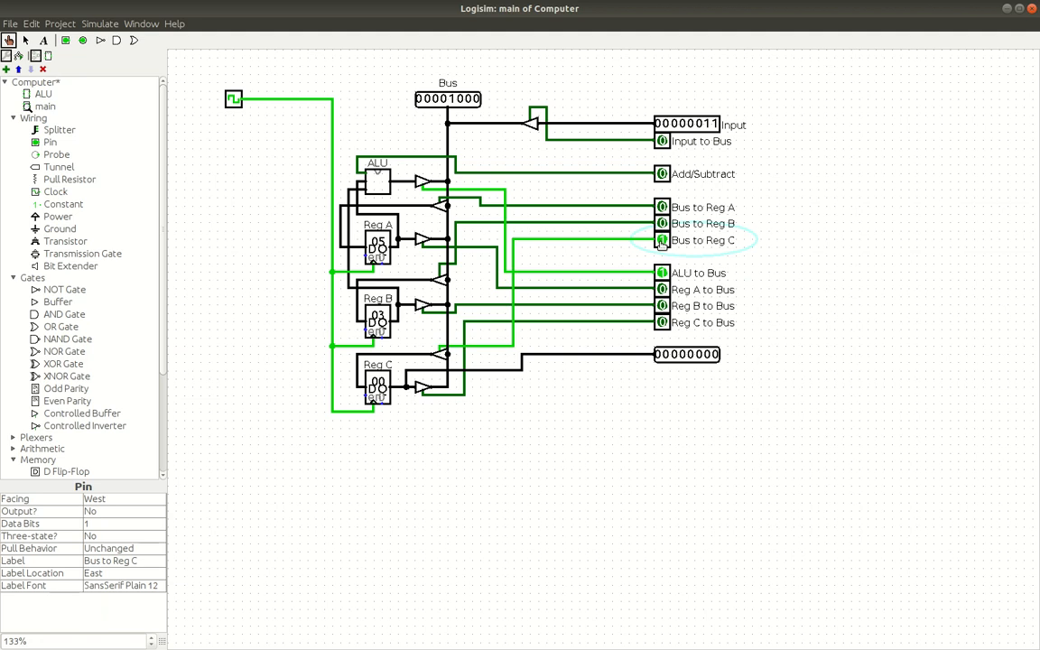
{"action": "left_click", "coordinate": [659, 249]}
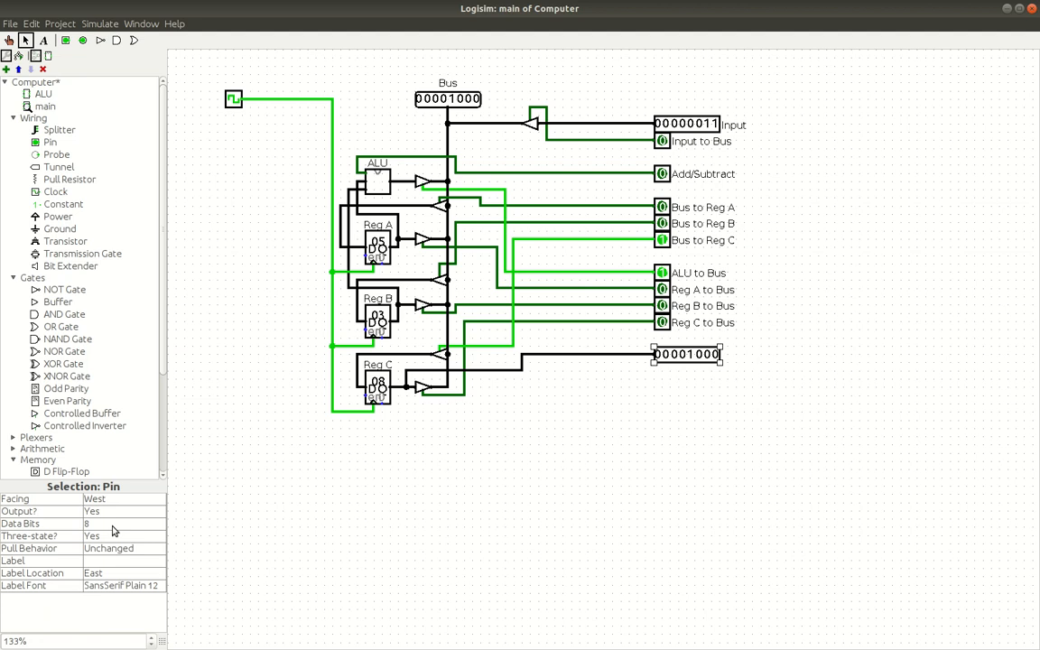
Step: Label the Reg C result pin 'output' in the attribute table
{"action": "left_click", "coordinate": [123, 560]}
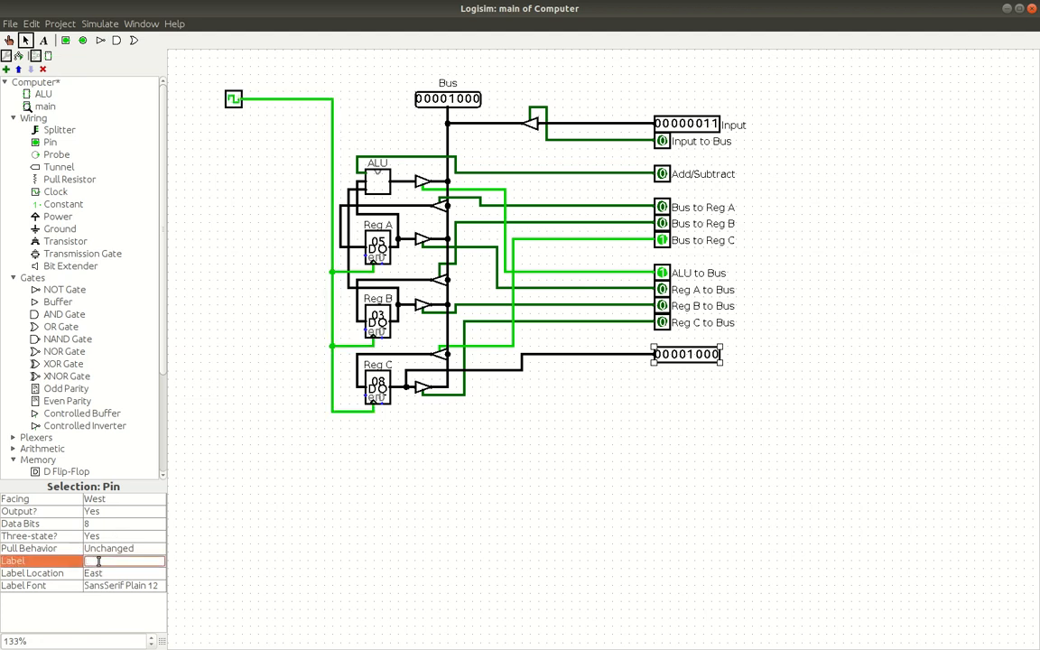
{"action": "type", "text": "output"}
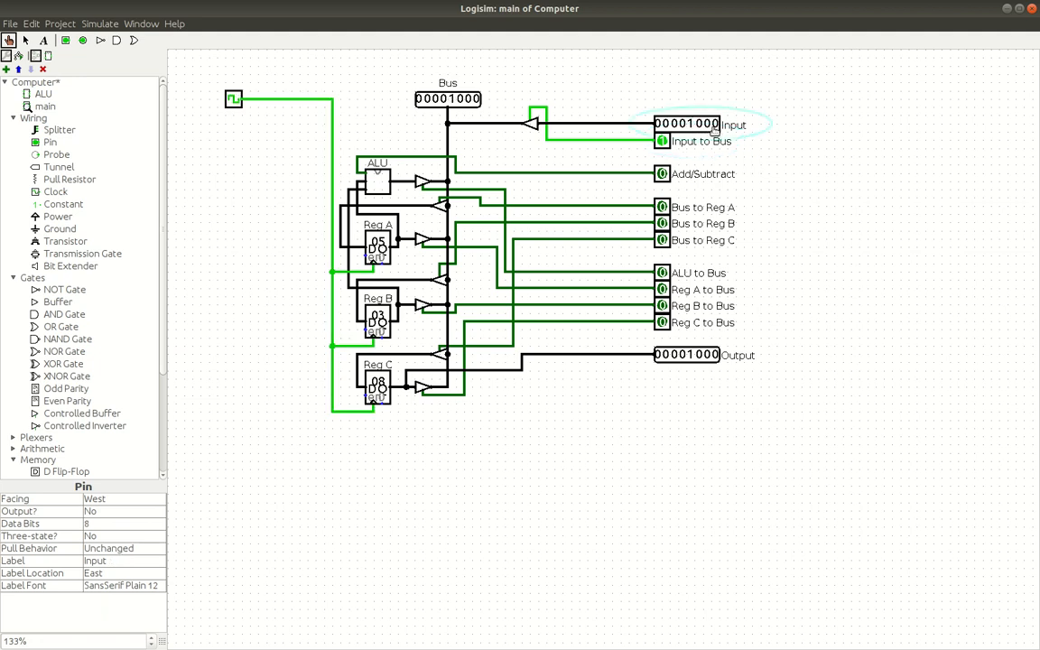
Step: Set Input to 00000111 (7) and enable Bus to Reg B for the second operand
{"action": "left_click", "coordinate": [661, 207]}
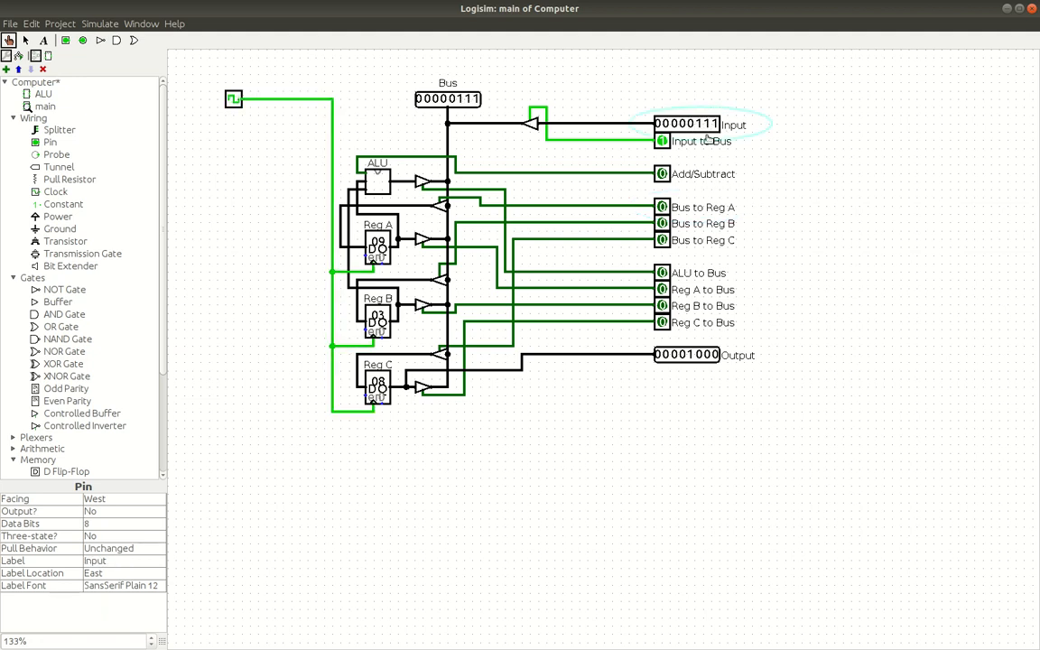
{"action": "mouse_move", "coordinate": [769, 206]}
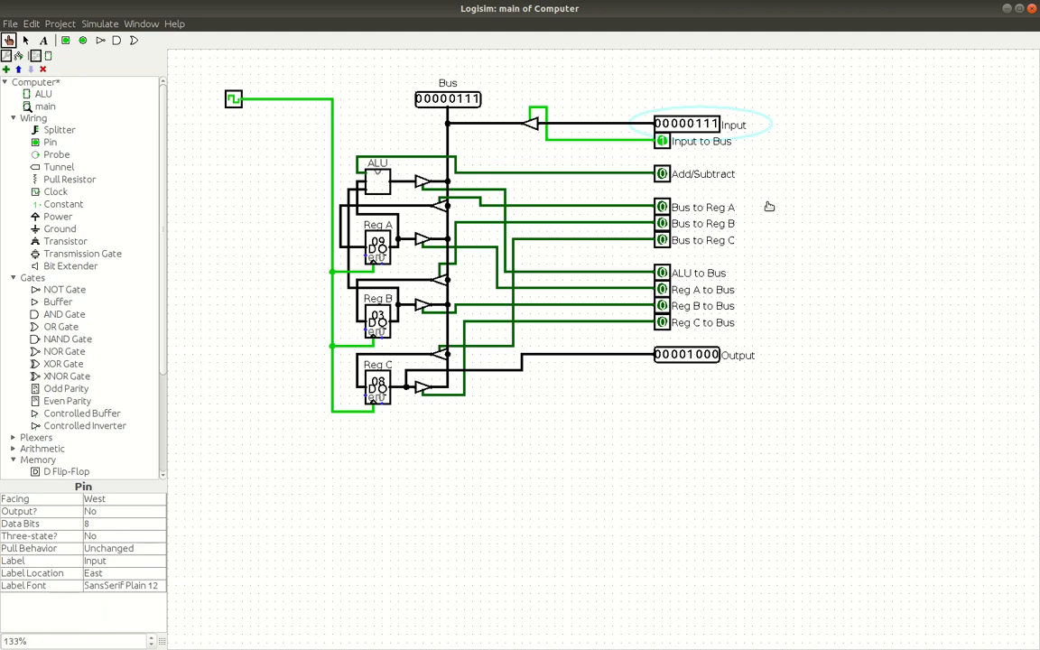
{"action": "left_click", "coordinate": [661, 224]}
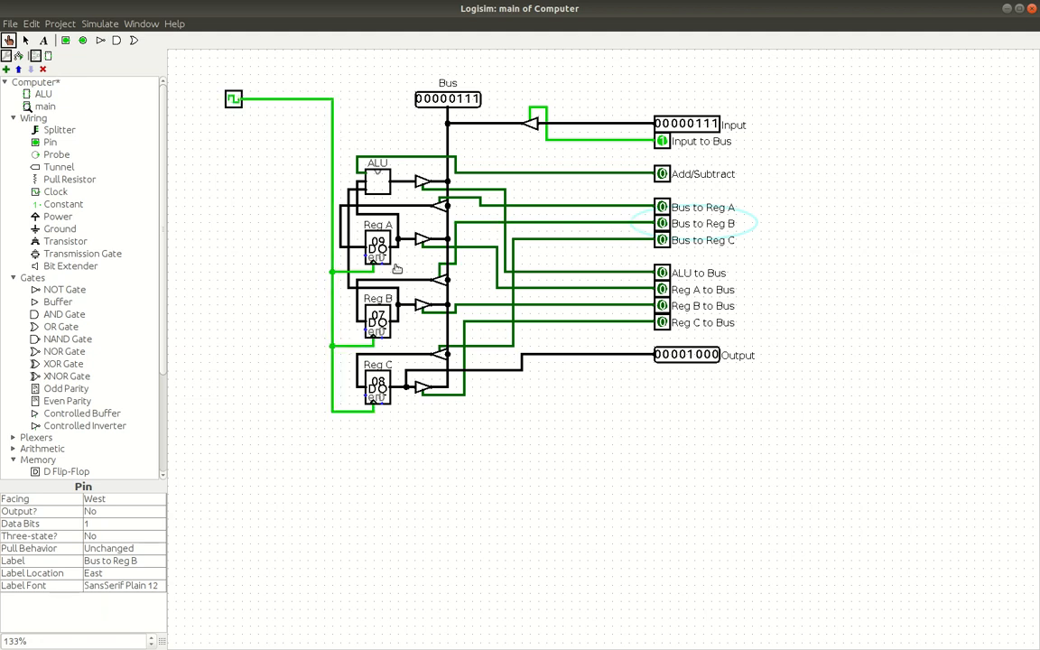
{"action": "left_click", "coordinate": [662, 141]}
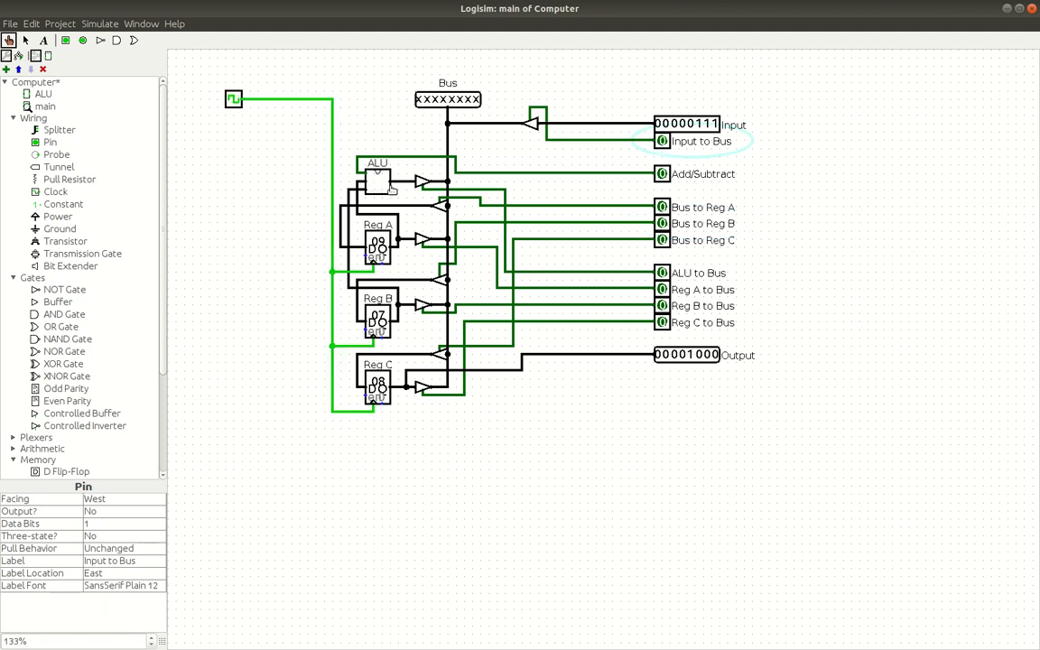
{"action": "mouse_move", "coordinate": [381, 184]}
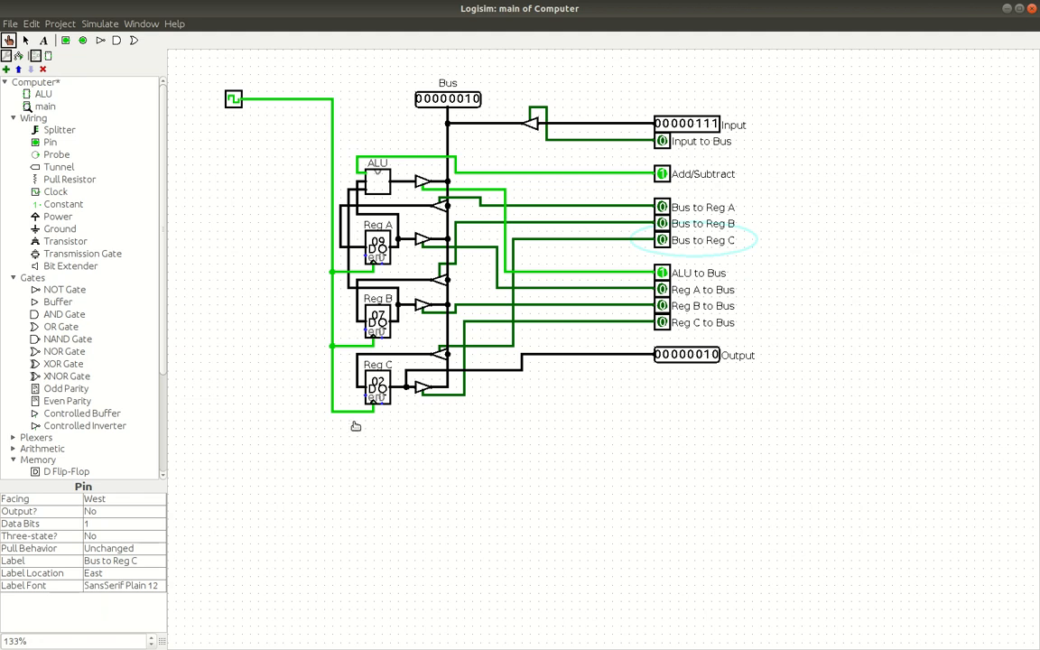
{"action": "mouse_move", "coordinate": [455, 128]}
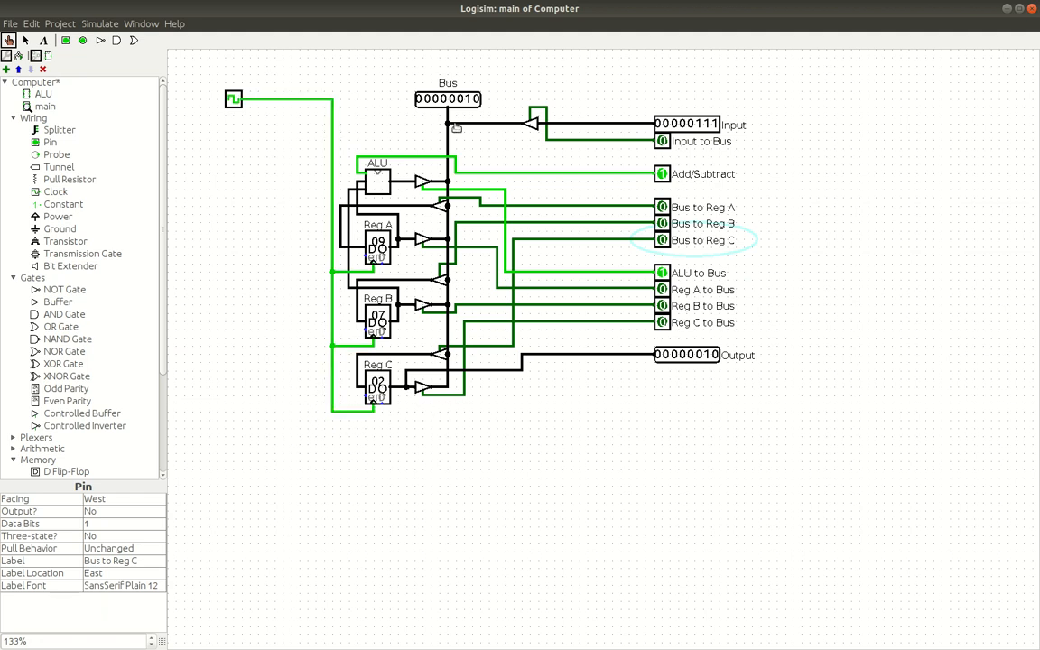